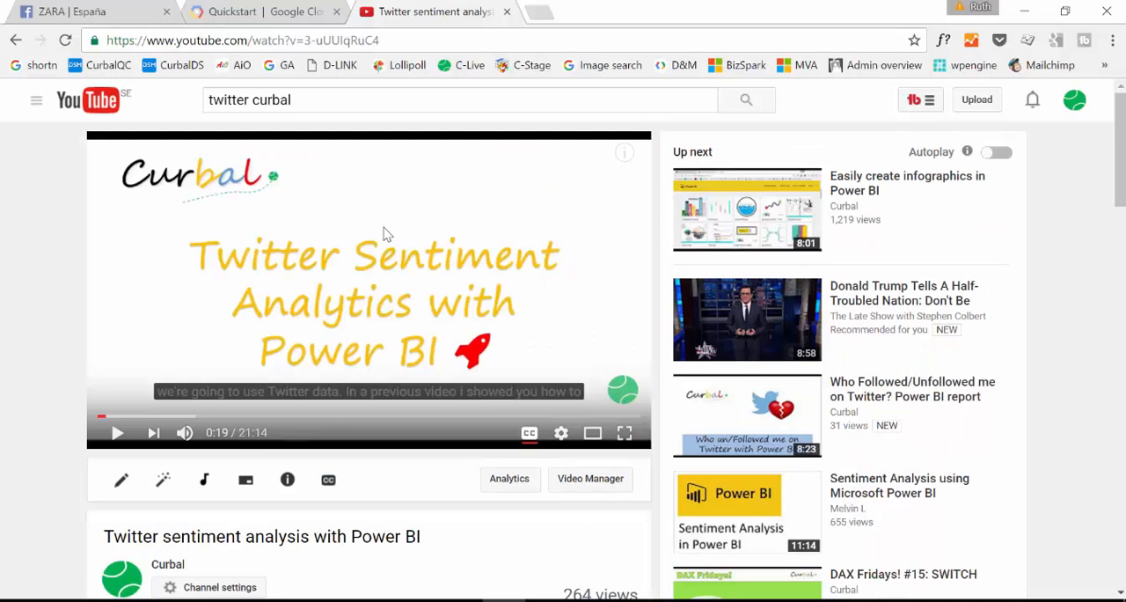
mouse_move(467, 306)
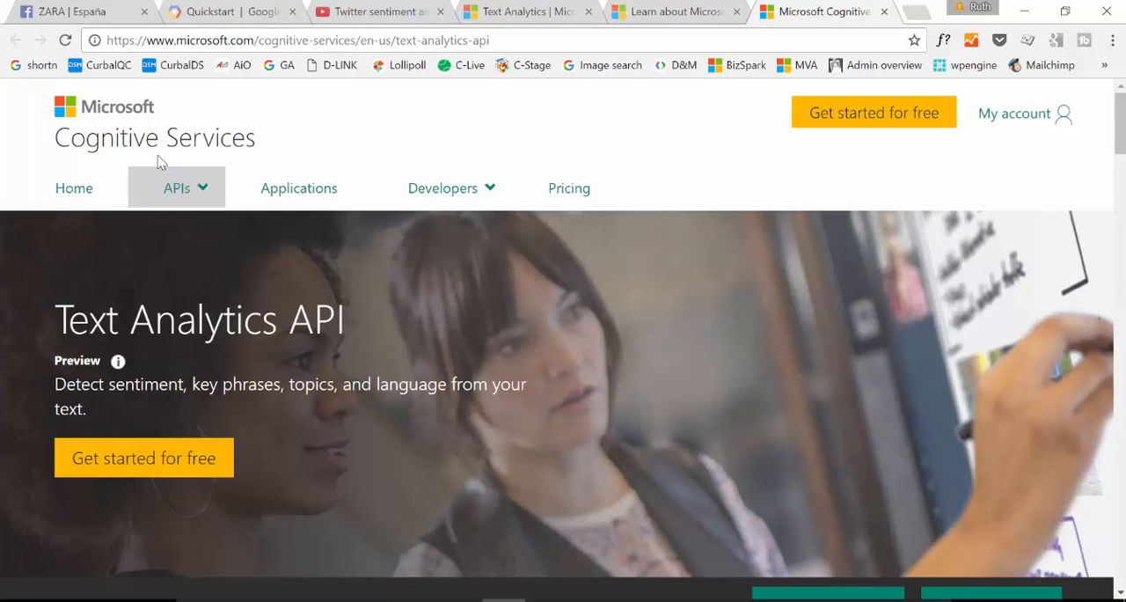
mouse_move(236, 142)
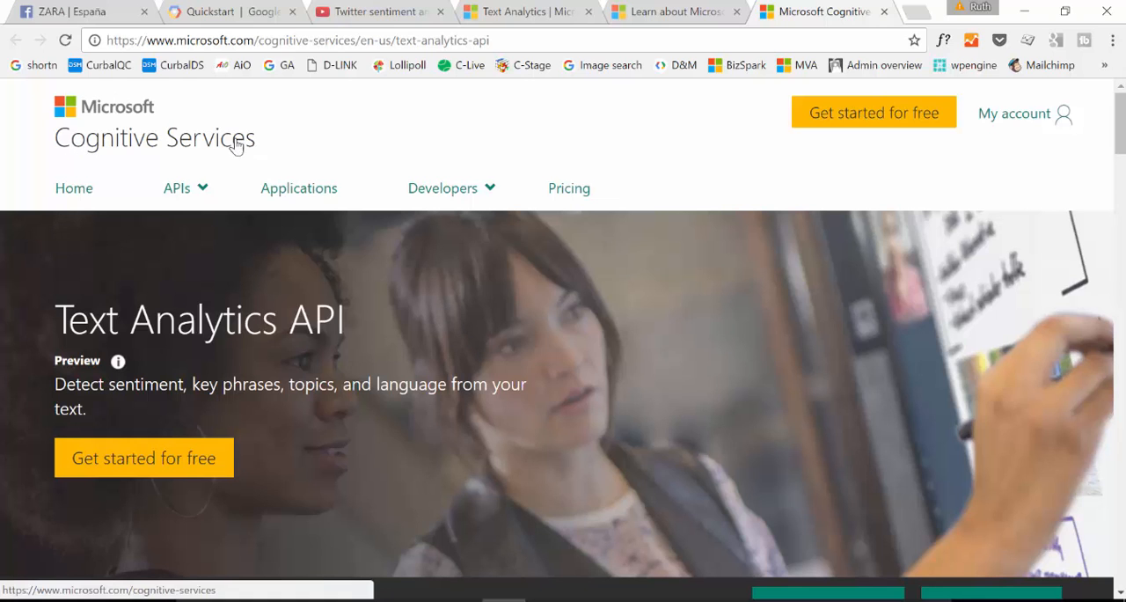
mouse_move(336, 328)
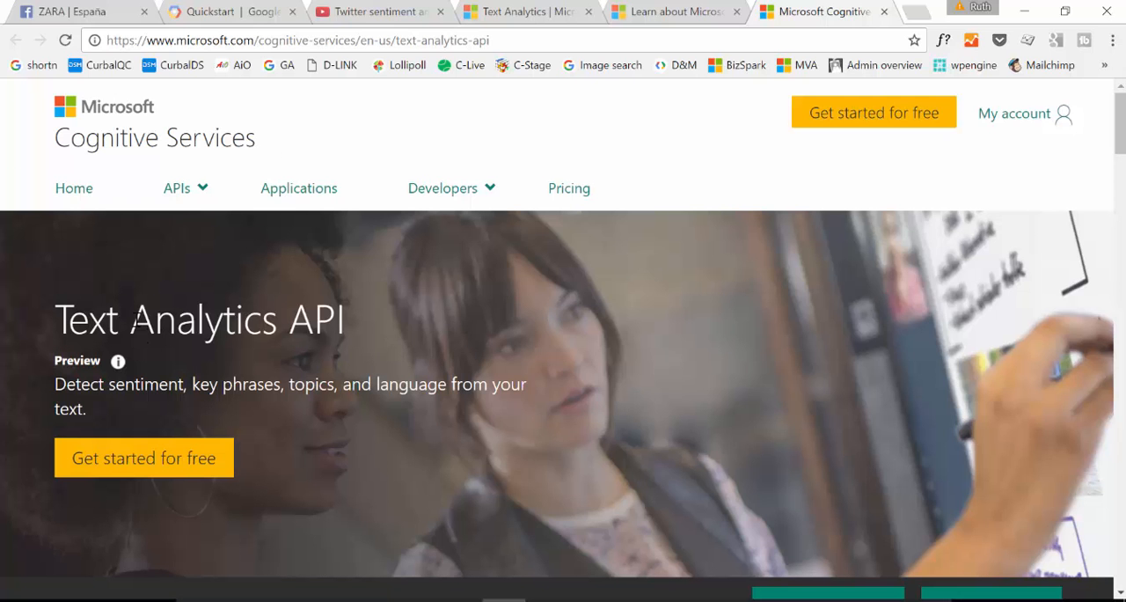
Step: Scroll through the IKEA Sverige Facebook comments in the browser
scroll(down, 3)
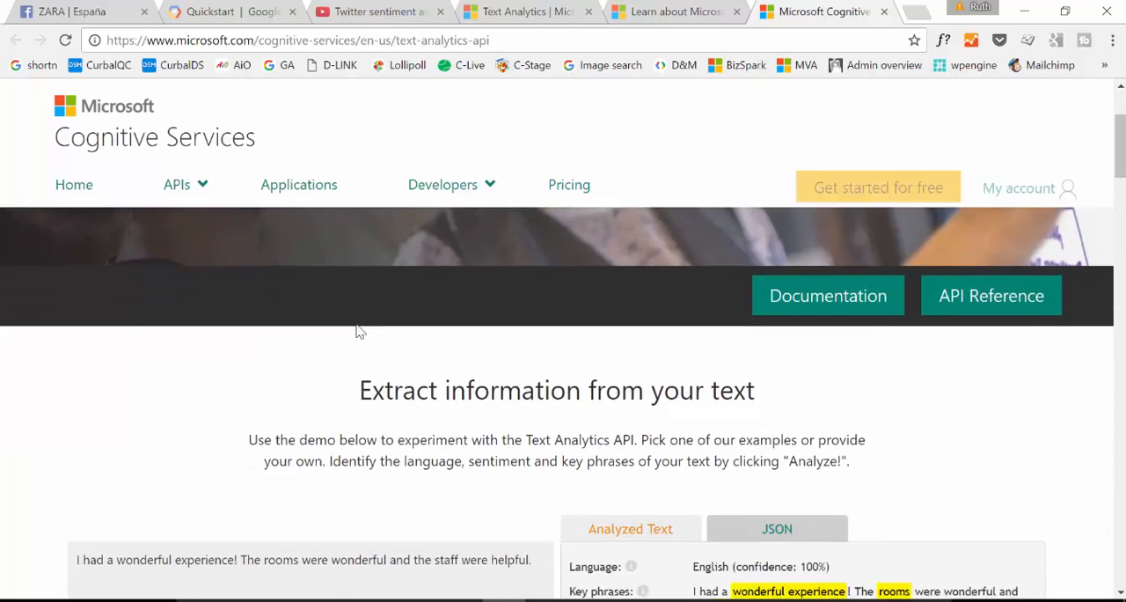
scroll(down, 3)
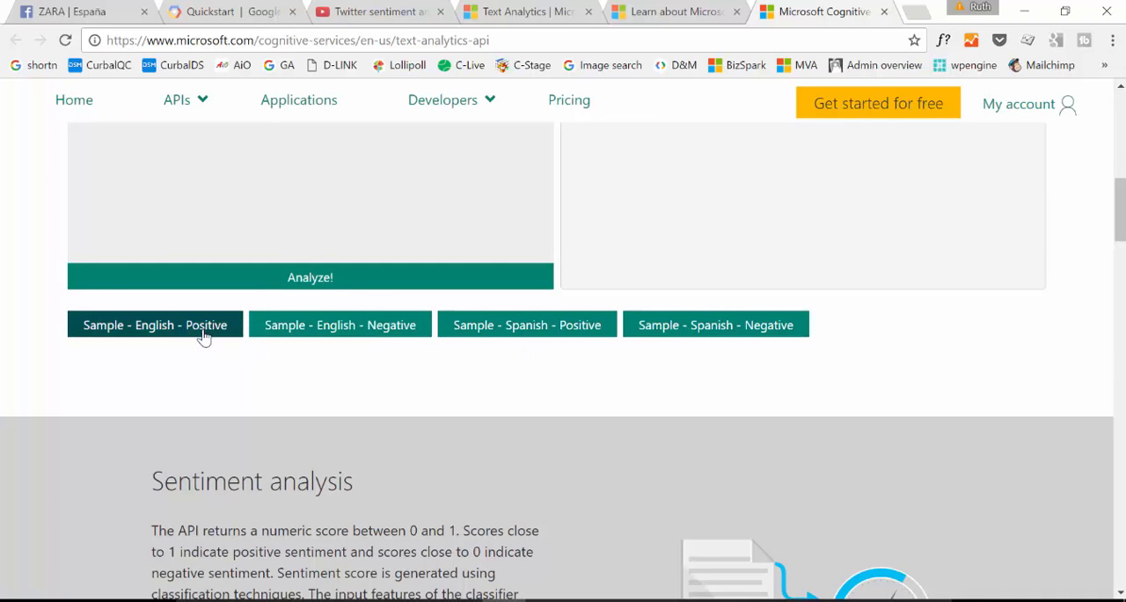
mouse_move(527, 324)
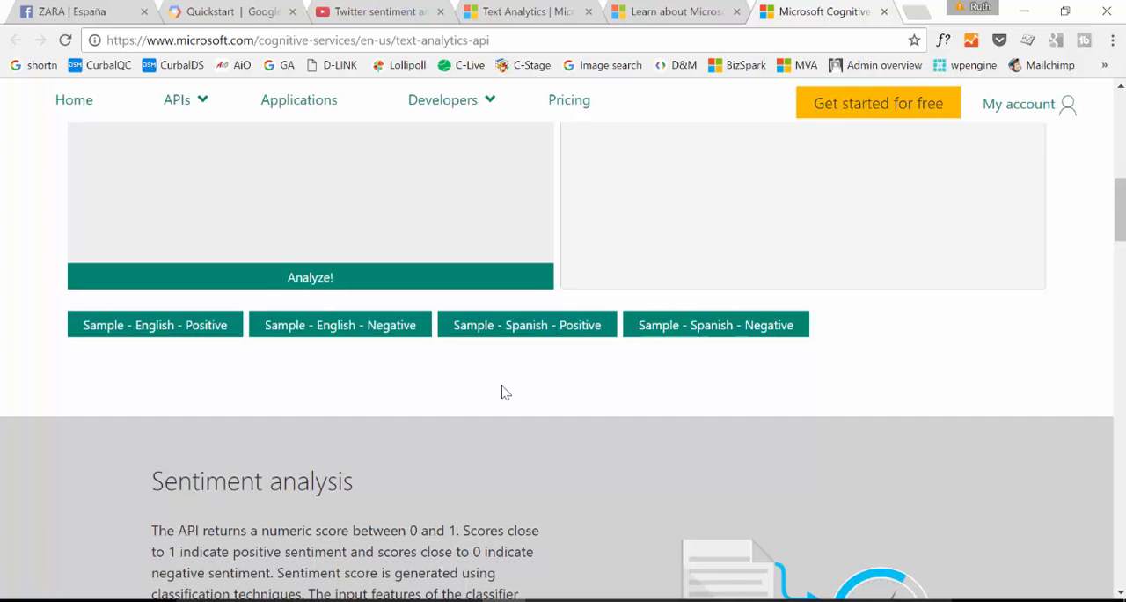
mouse_move(311, 230)
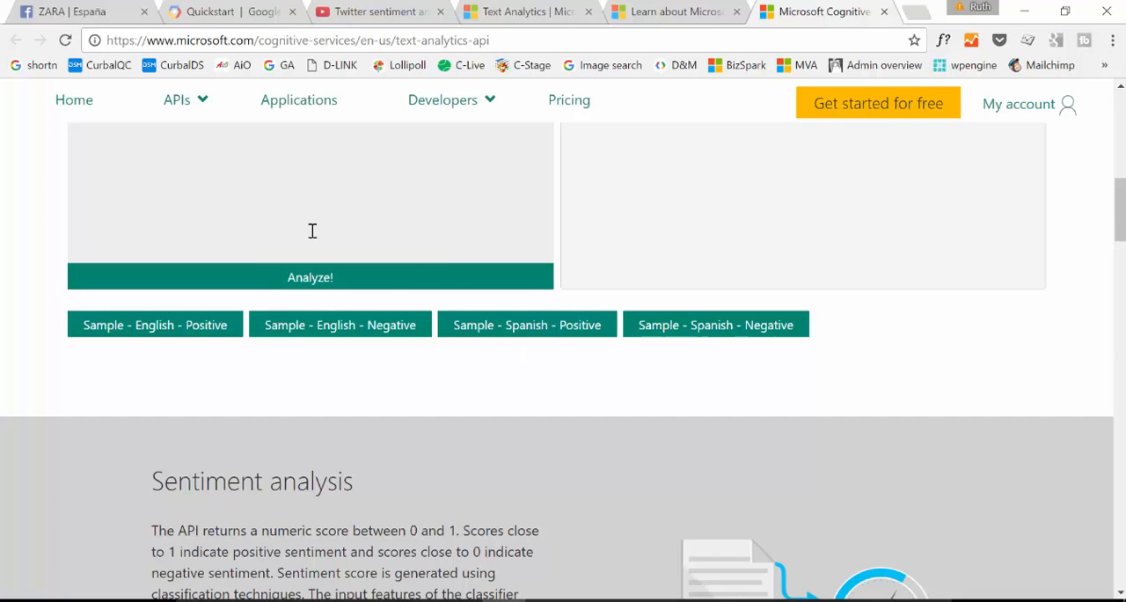
mouse_move(369, 229)
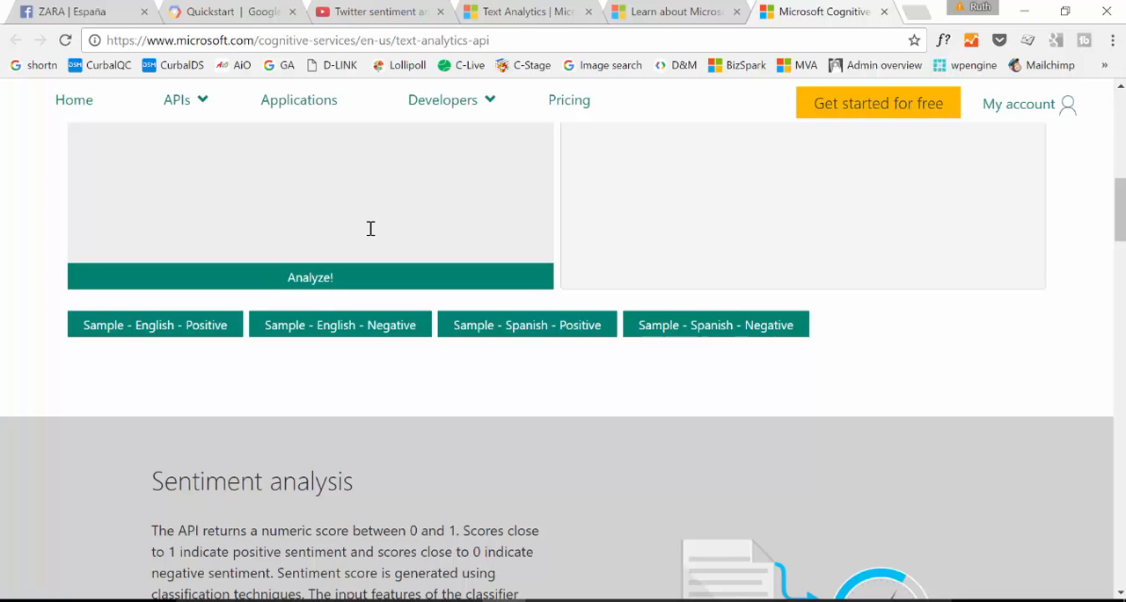
mouse_move(369, 229)
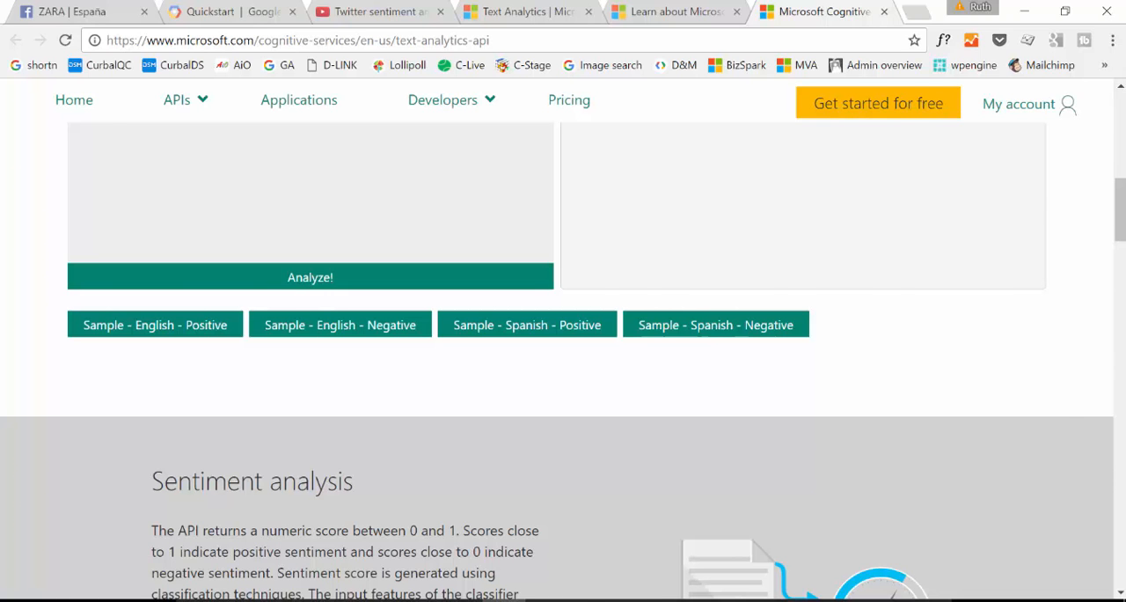
click(379, 12)
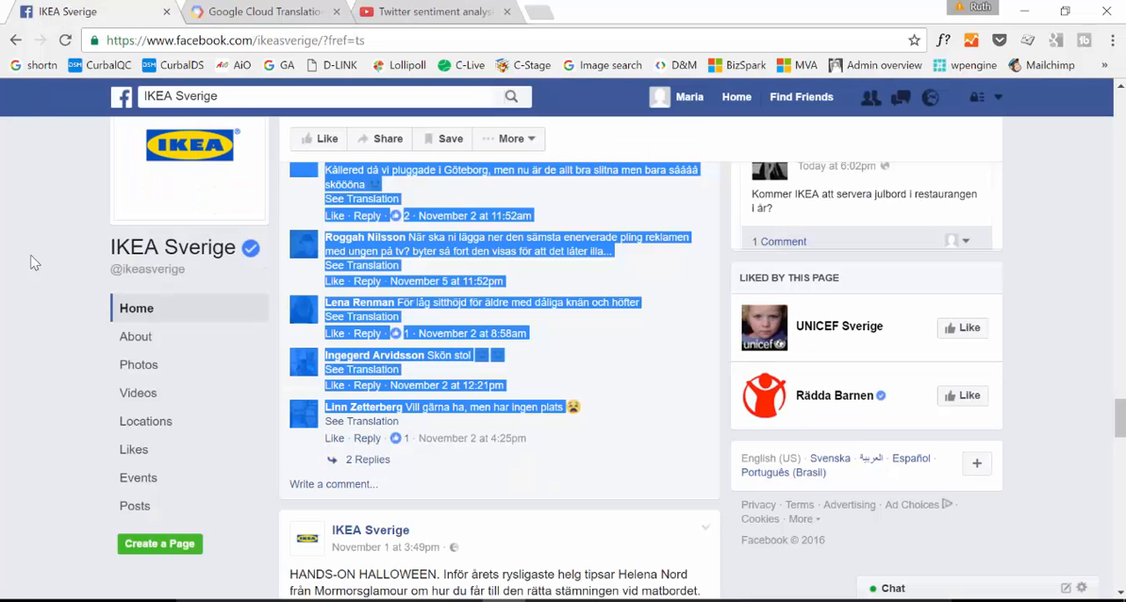
scroll(down, 3)
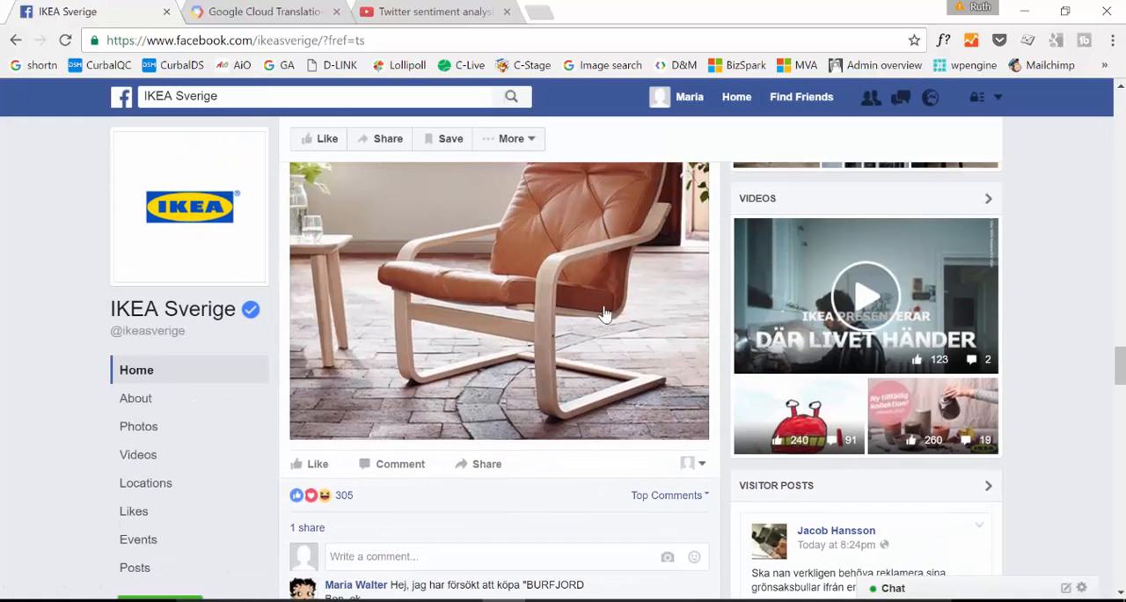
scroll(down, 3)
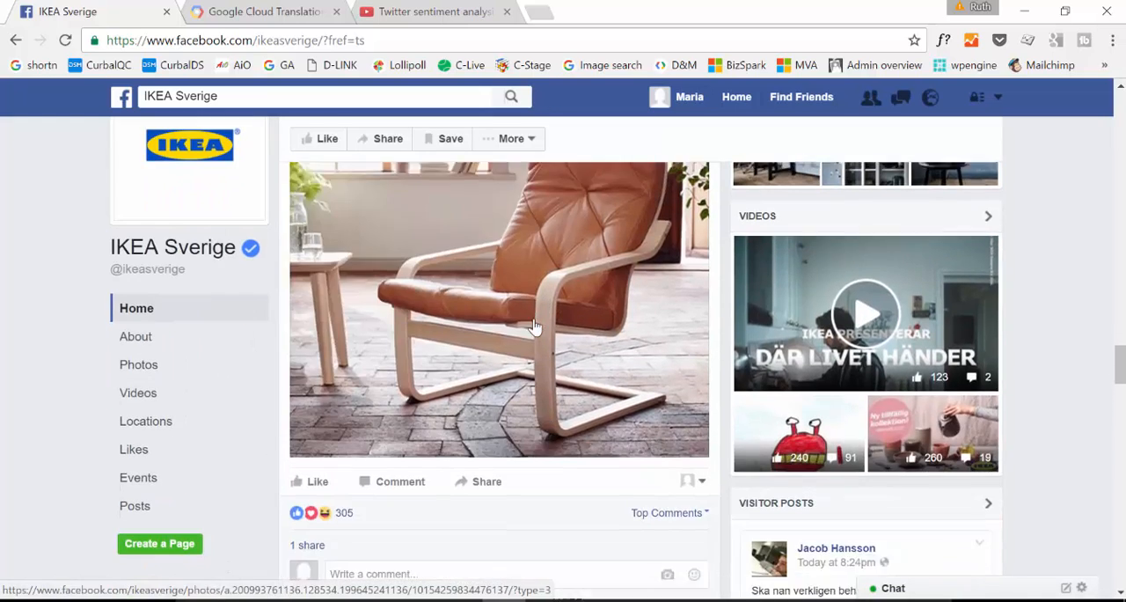
scroll(down, 3)
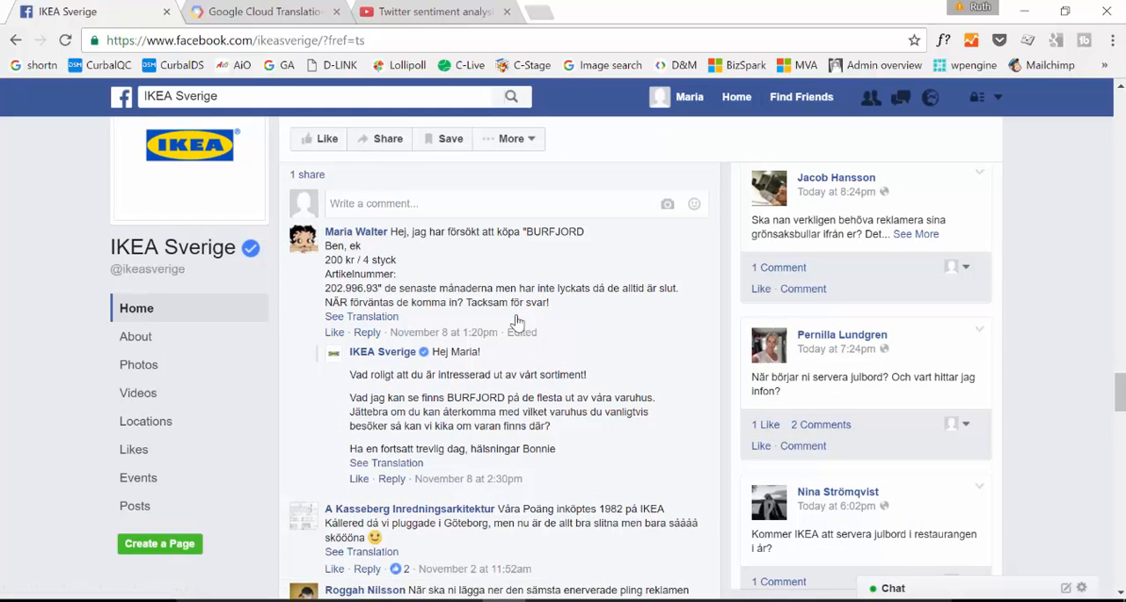
scroll(down, 3)
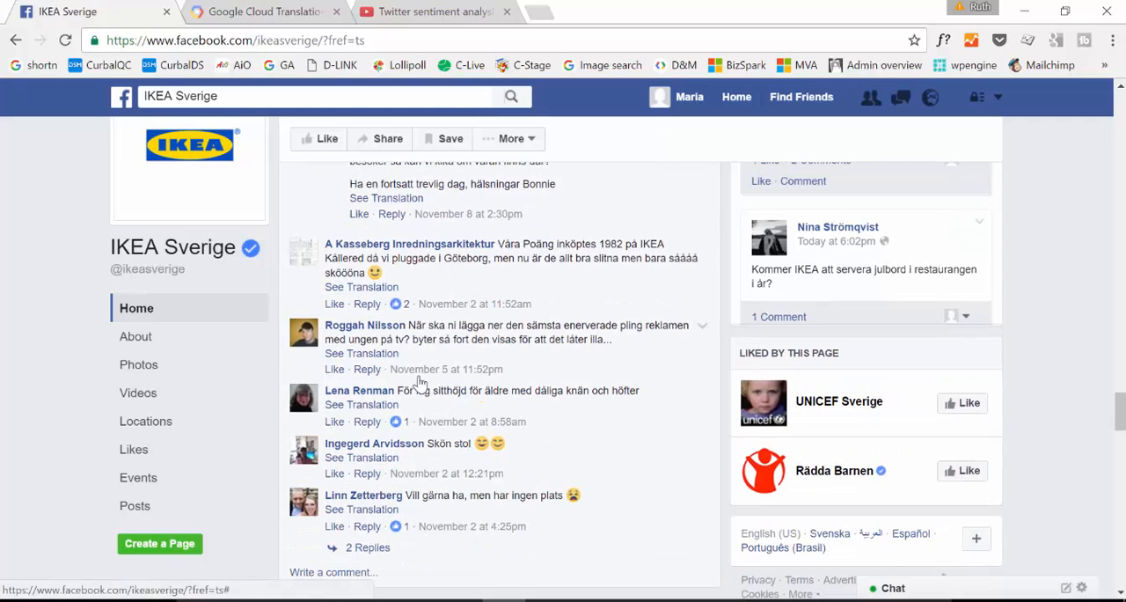
mouse_move(580, 331)
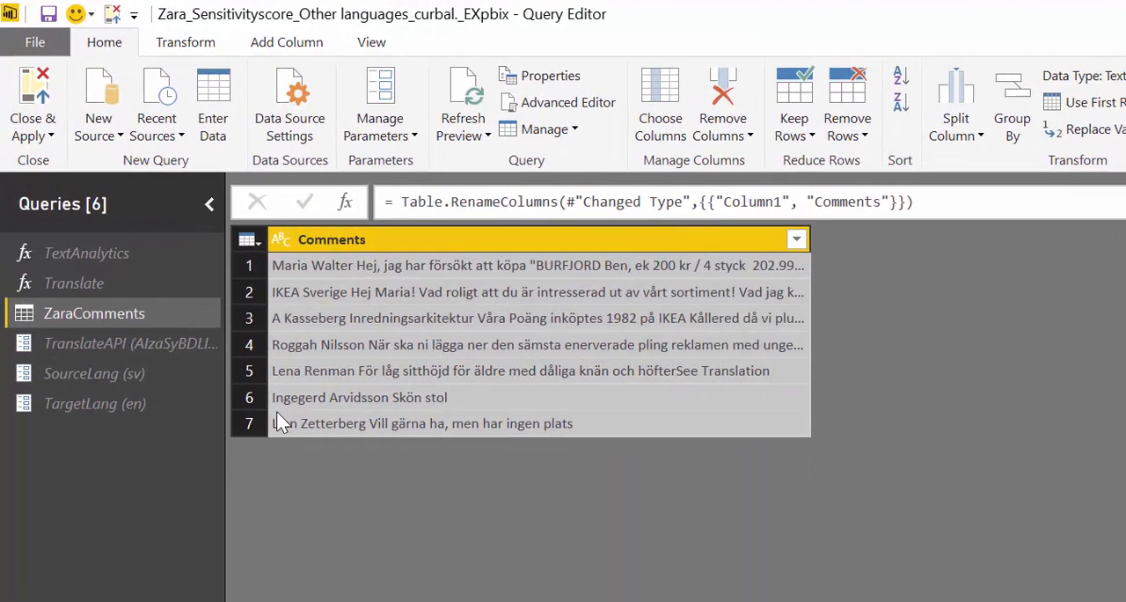
mouse_move(678, 281)
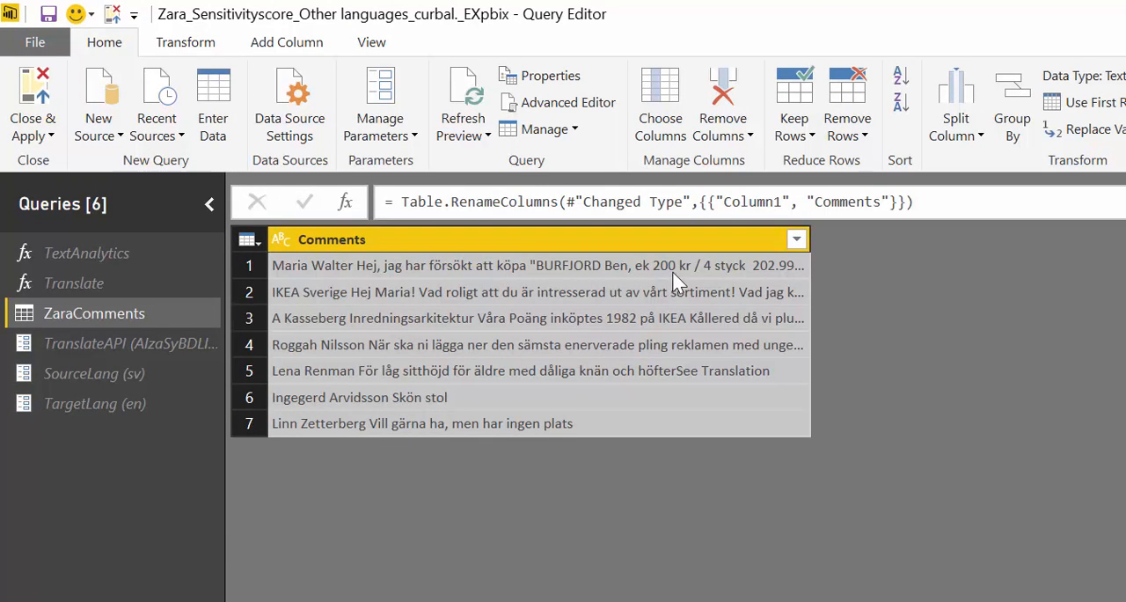
mouse_move(74, 283)
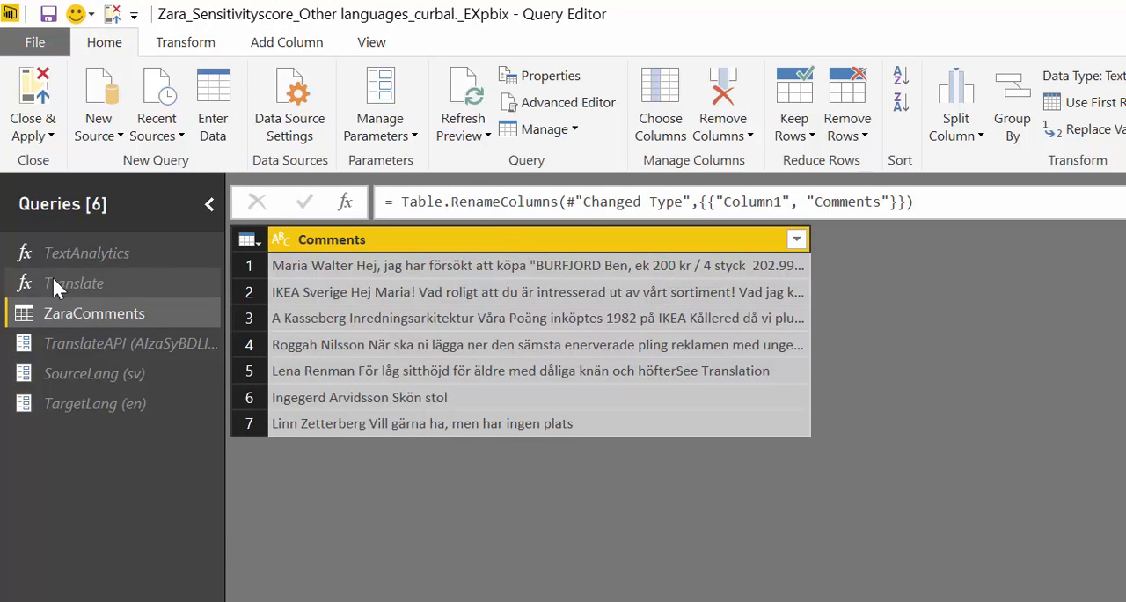
Step: Review the TextAnalytics and Translate function queries, then bring up ZaraComments' Add Column commands
click(86, 252)
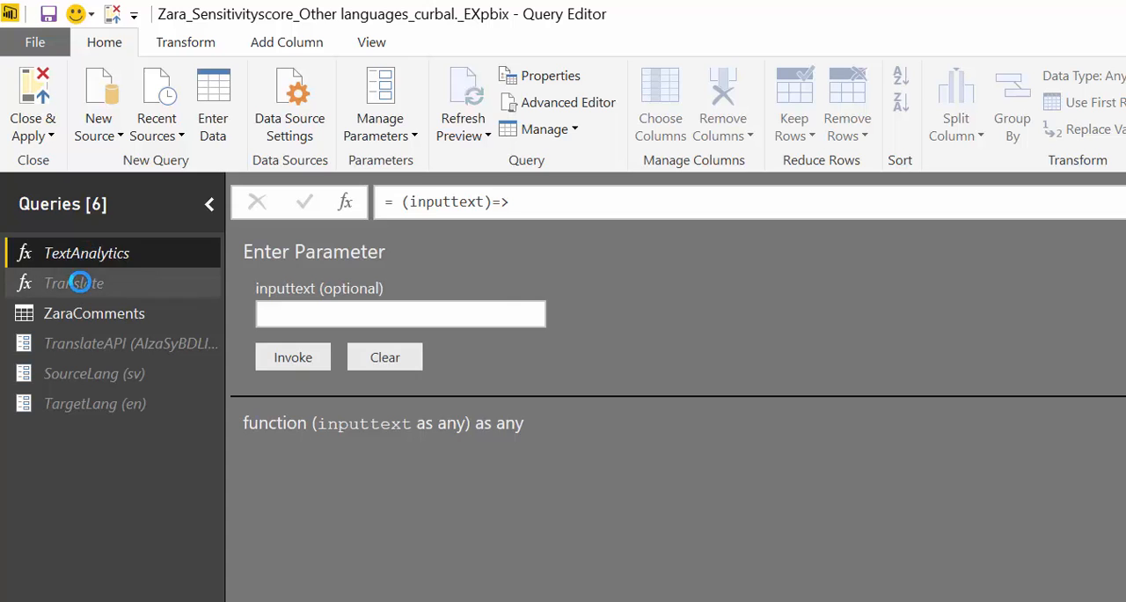
click(74, 282)
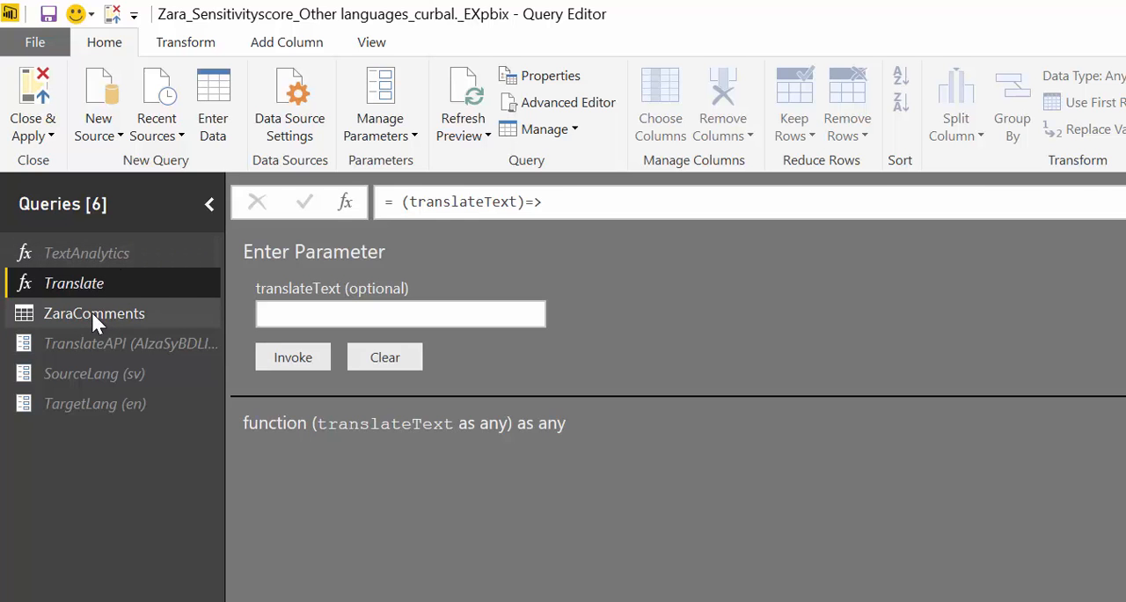
click(94, 313)
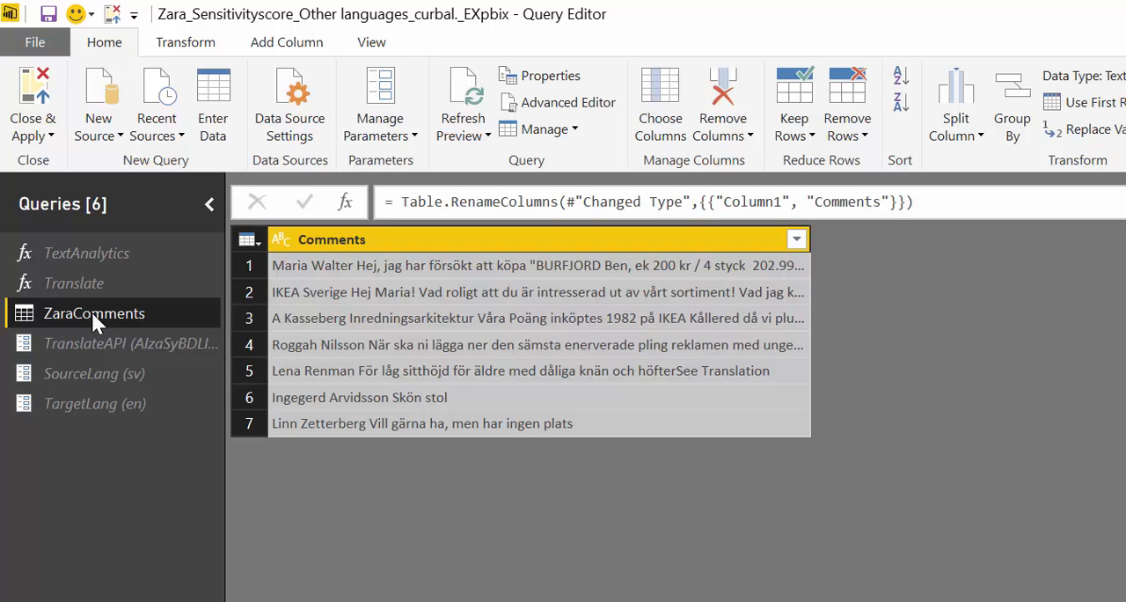
mouse_move(425, 345)
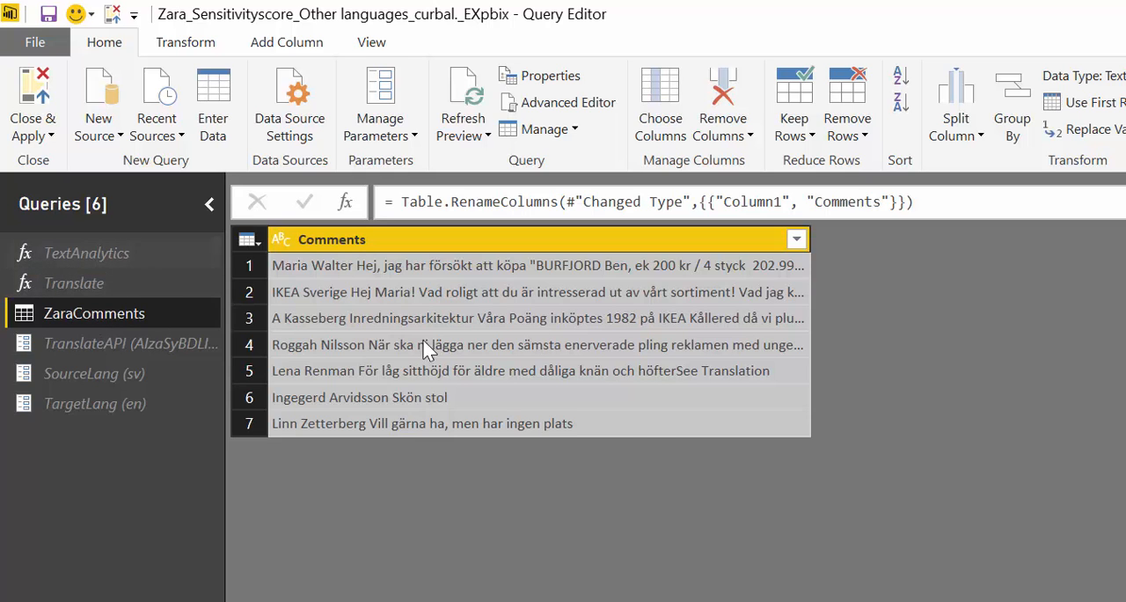
mouse_move(271, 376)
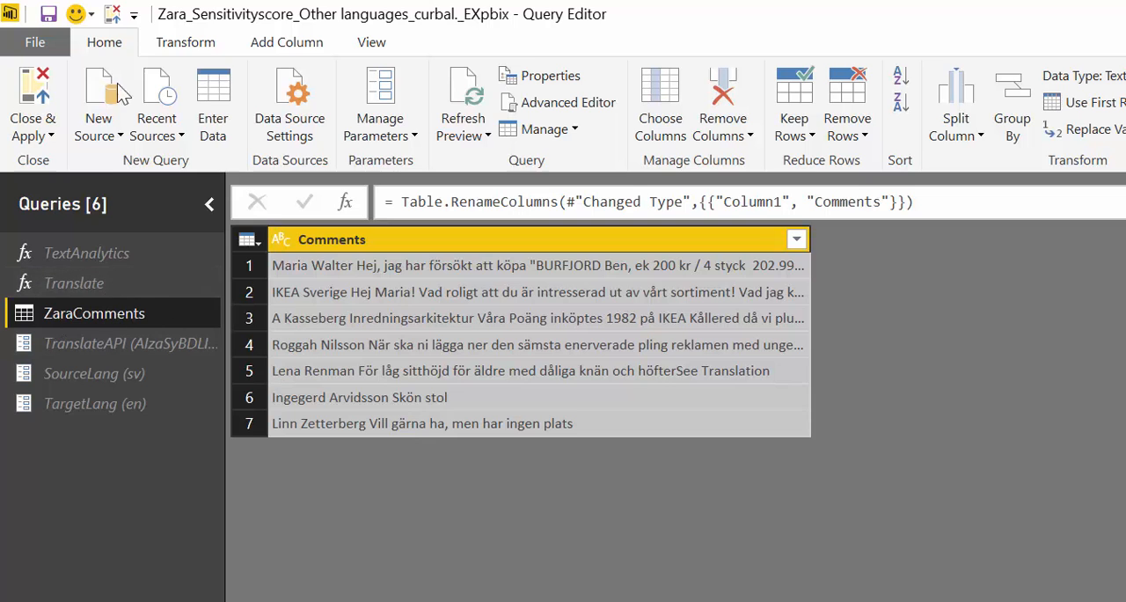
click(285, 42)
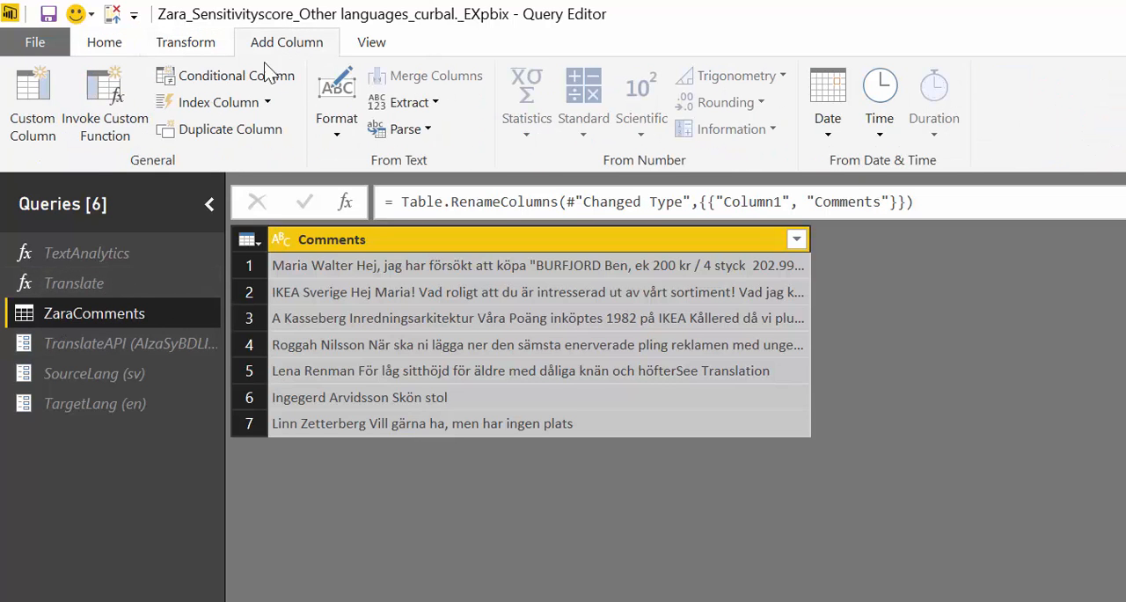
mouse_move(105, 106)
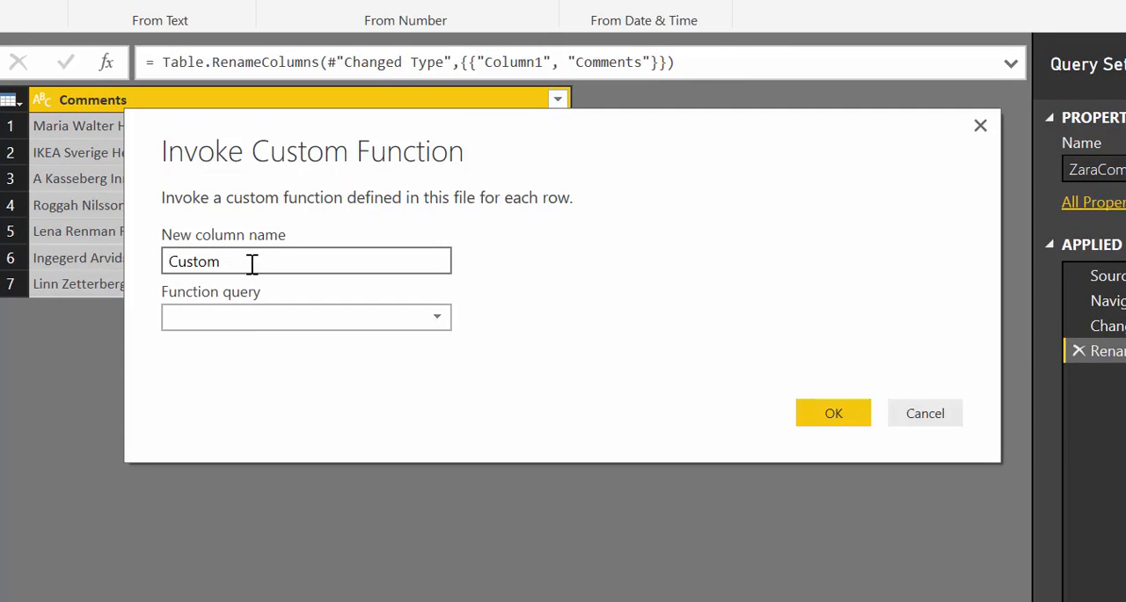
Step: Invoke the Translate function on each row's Comments as a new Translate column
click(436, 317)
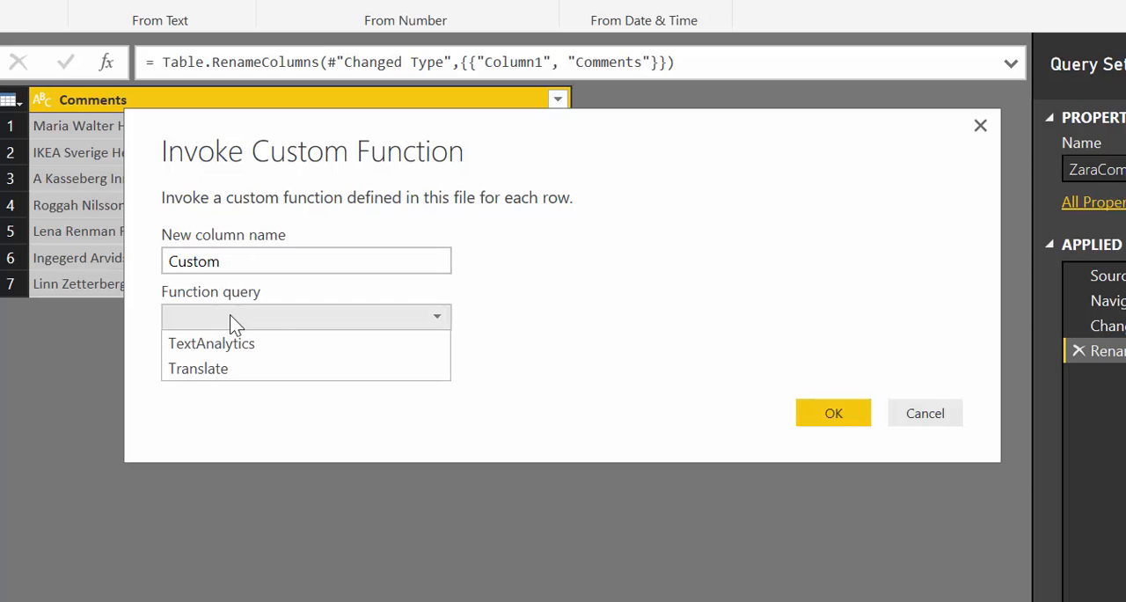
click(198, 368)
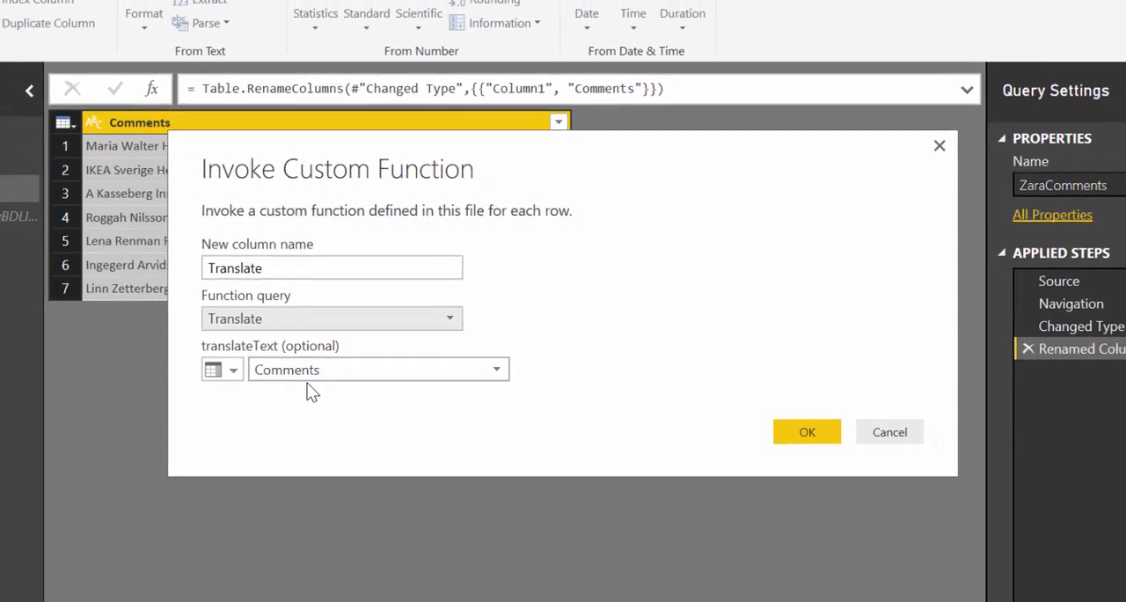
click(807, 431)
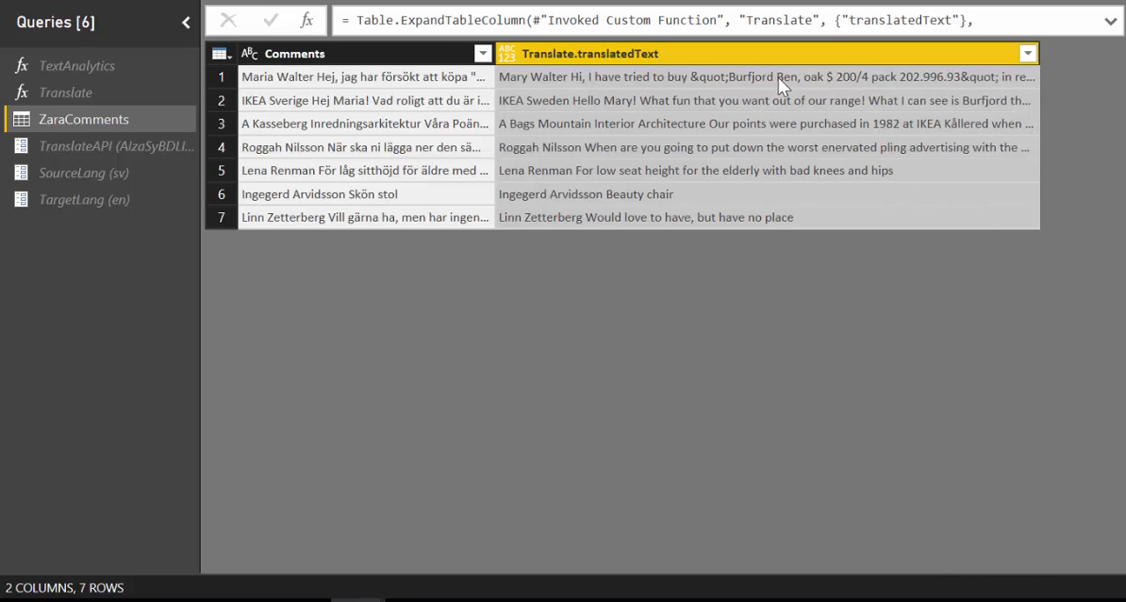
mouse_move(749, 84)
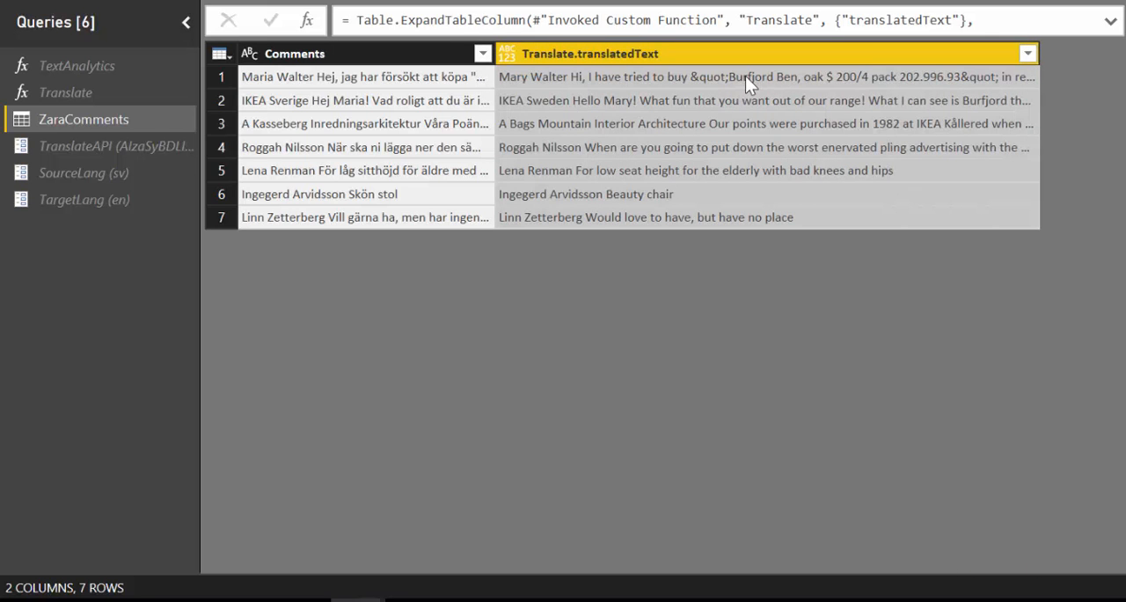
Step: Read the first two full translations, comparing the second with its Swedish original
click(748, 77)
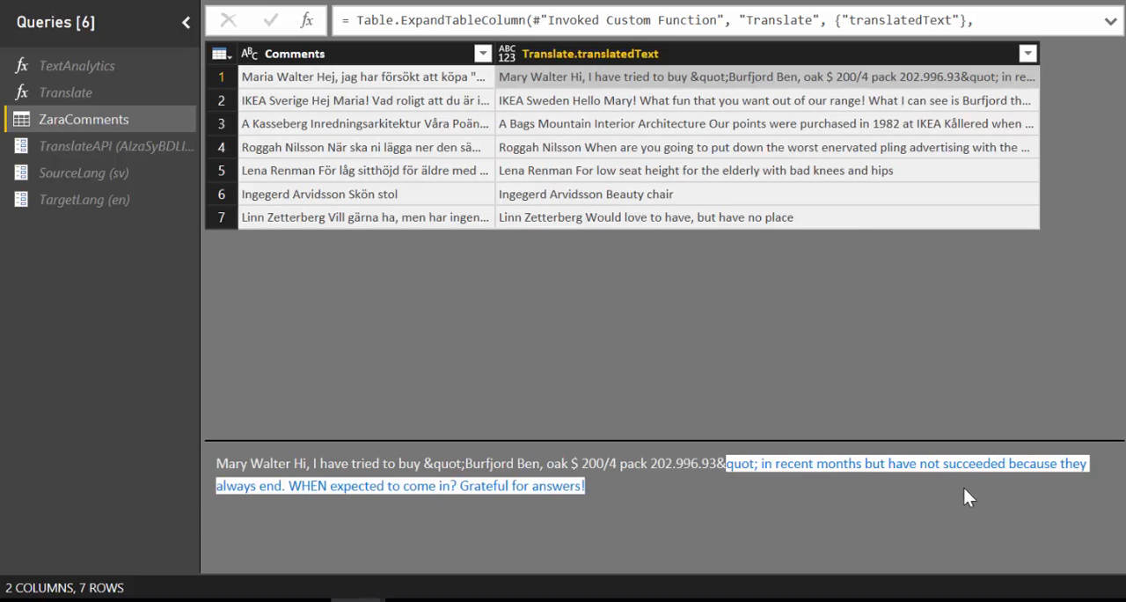
mouse_move(341, 514)
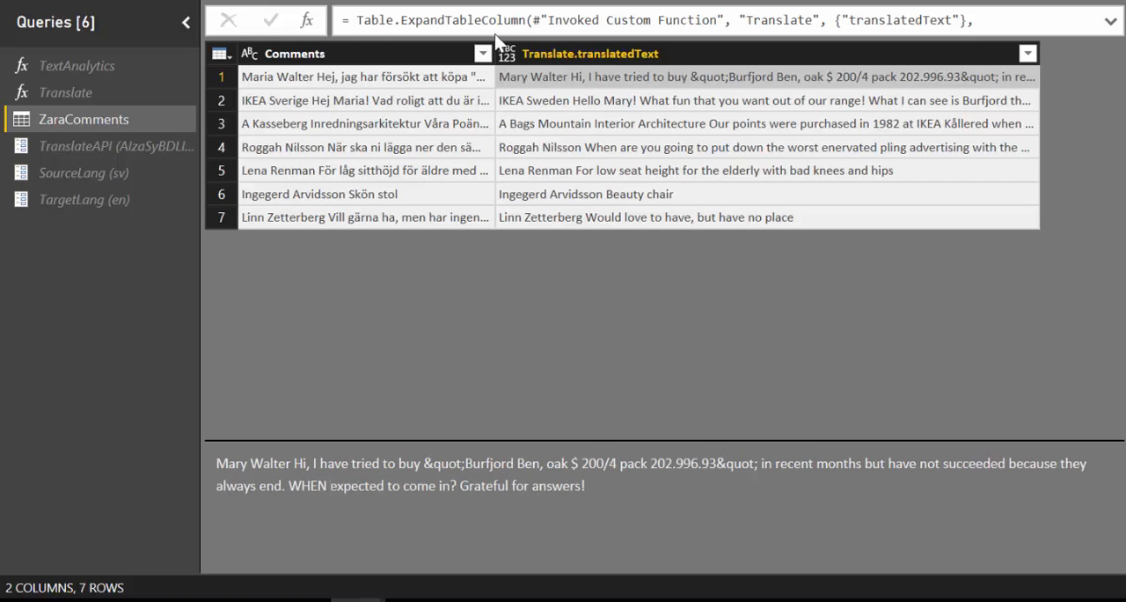
click(365, 77)
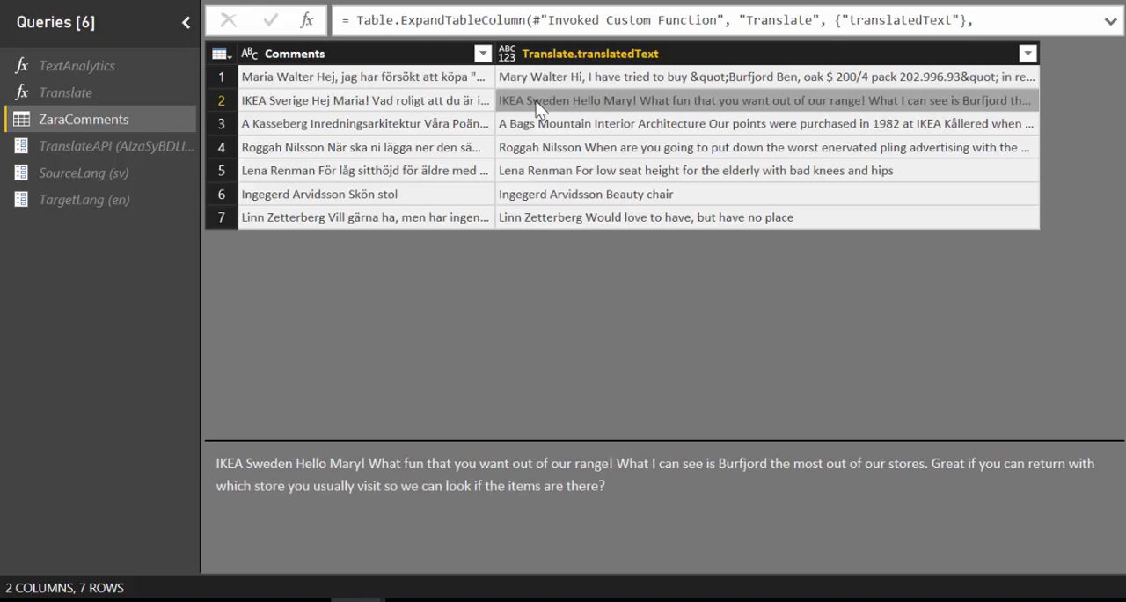
mouse_move(416, 504)
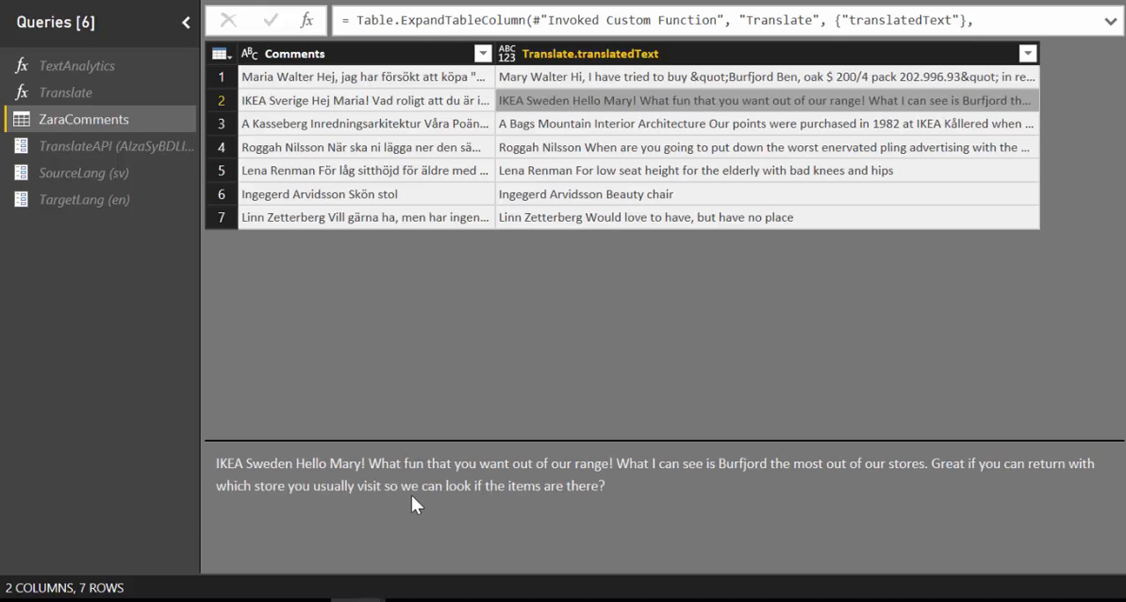
mouse_move(598, 466)
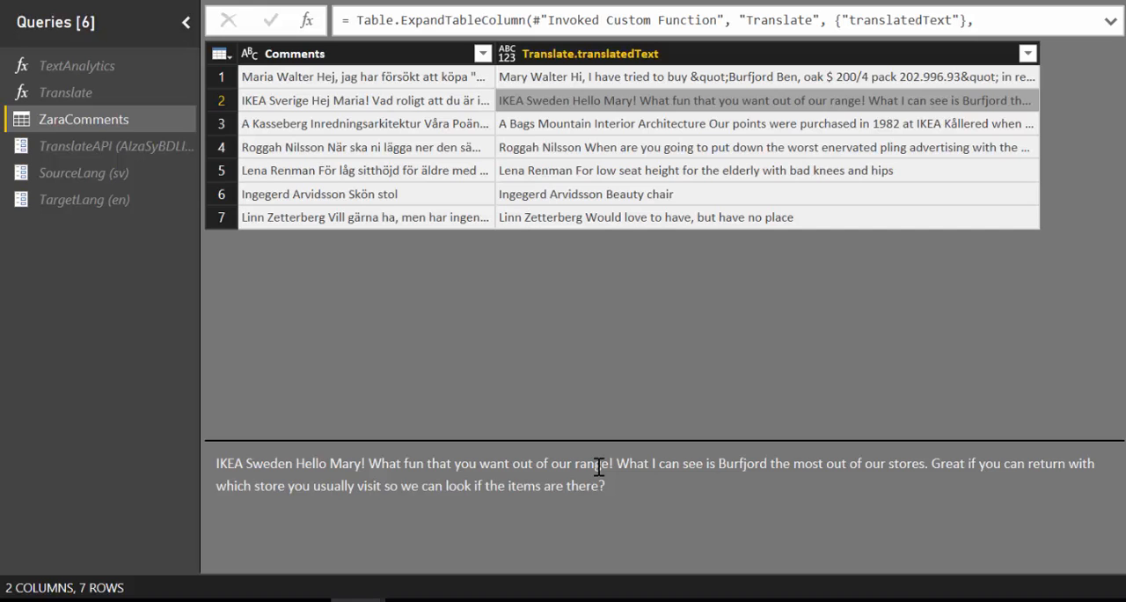
click(364, 100)
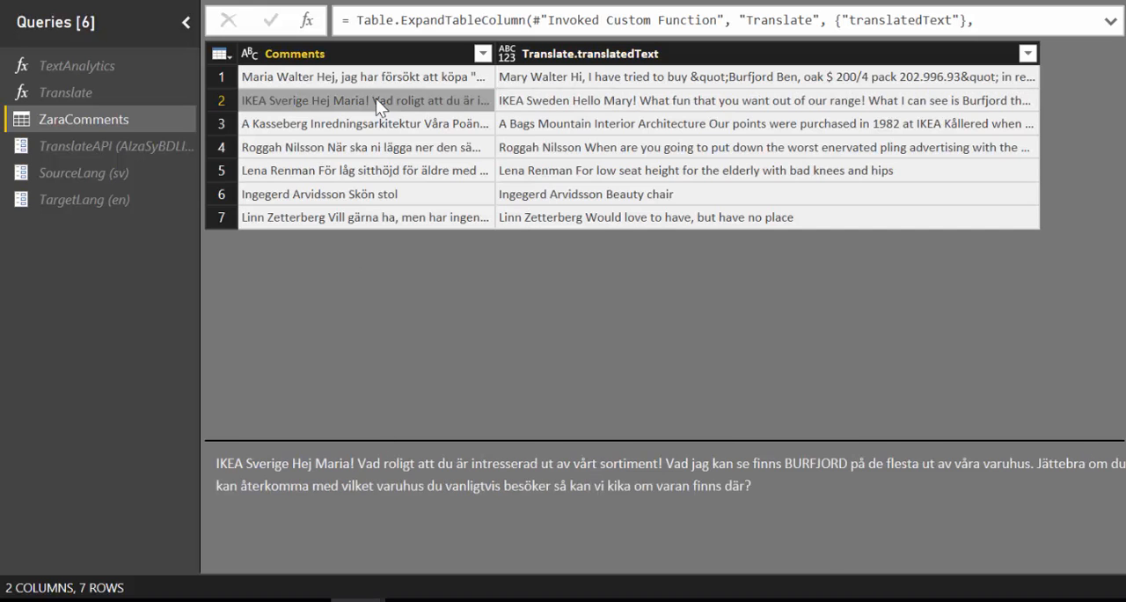
mouse_move(563, 118)
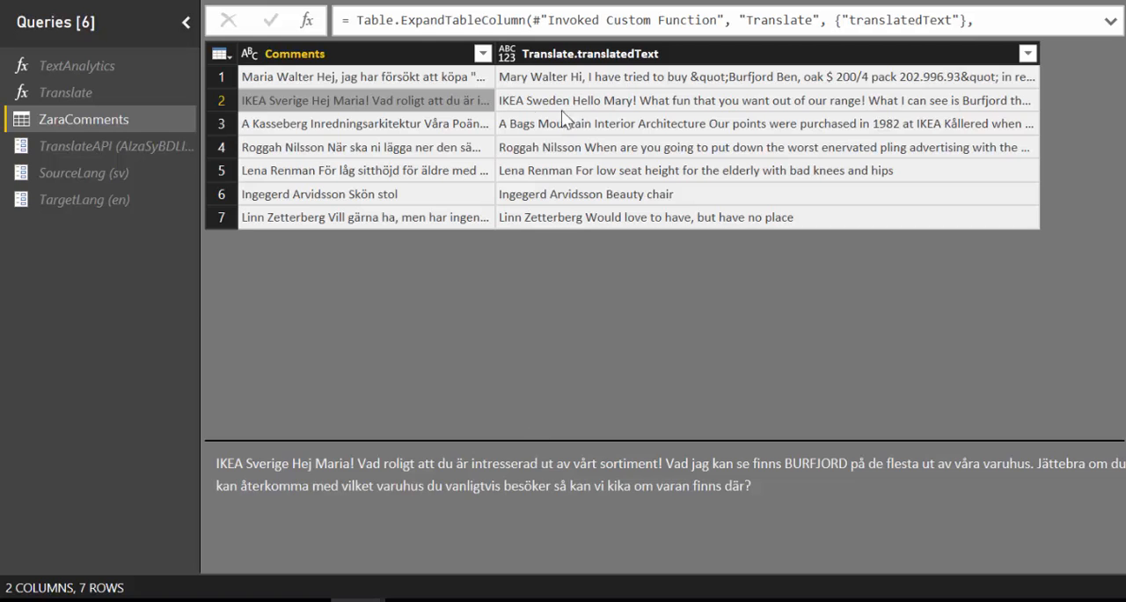
click(765, 100)
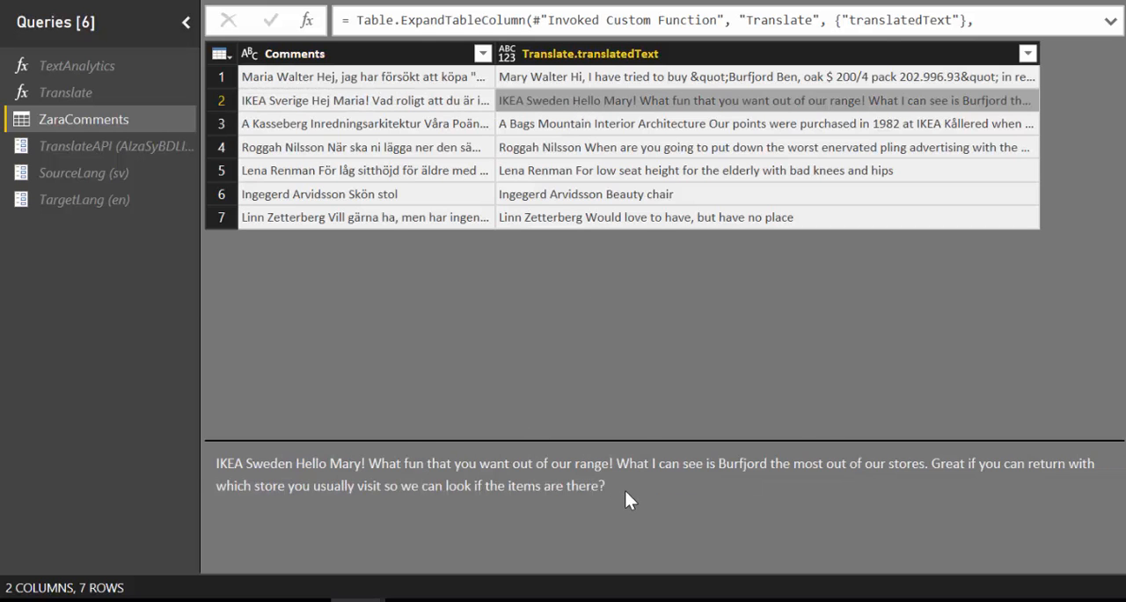
click(364, 99)
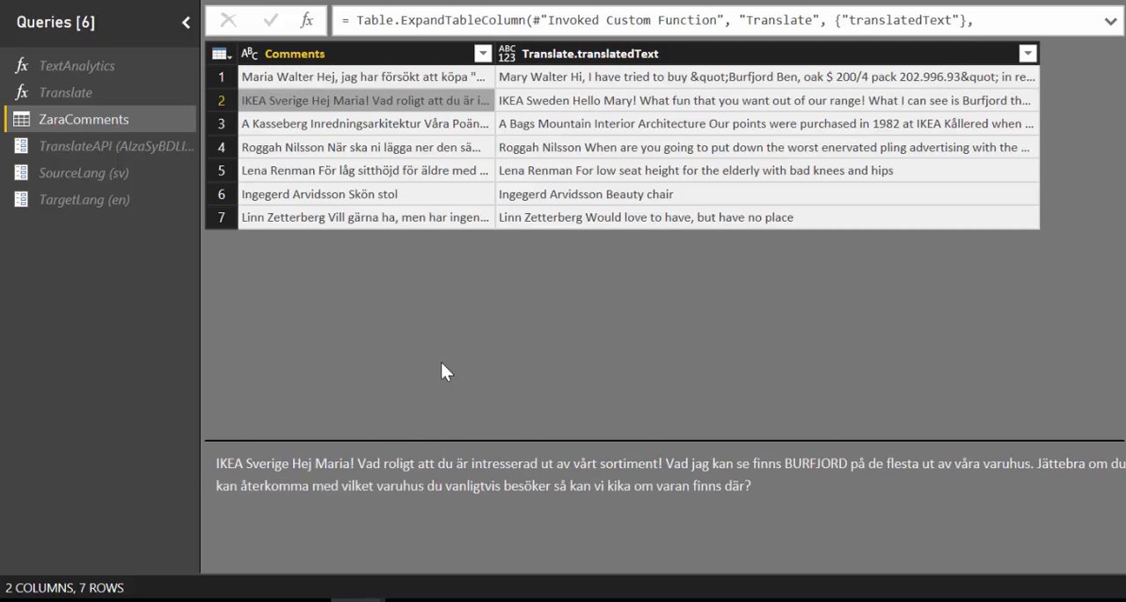
mouse_move(746, 387)
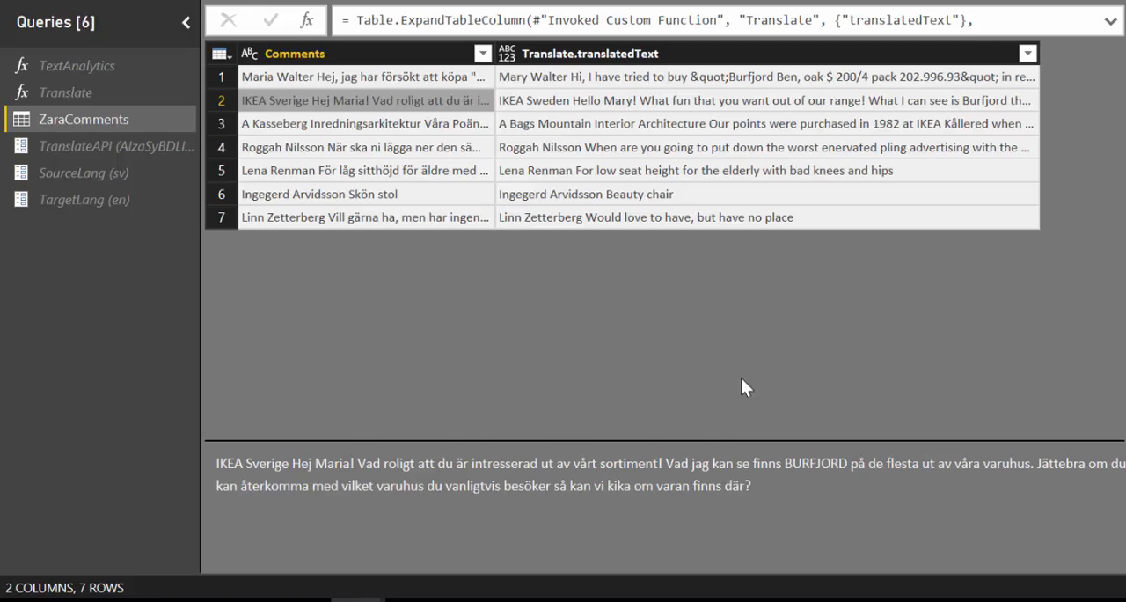
click(765, 99)
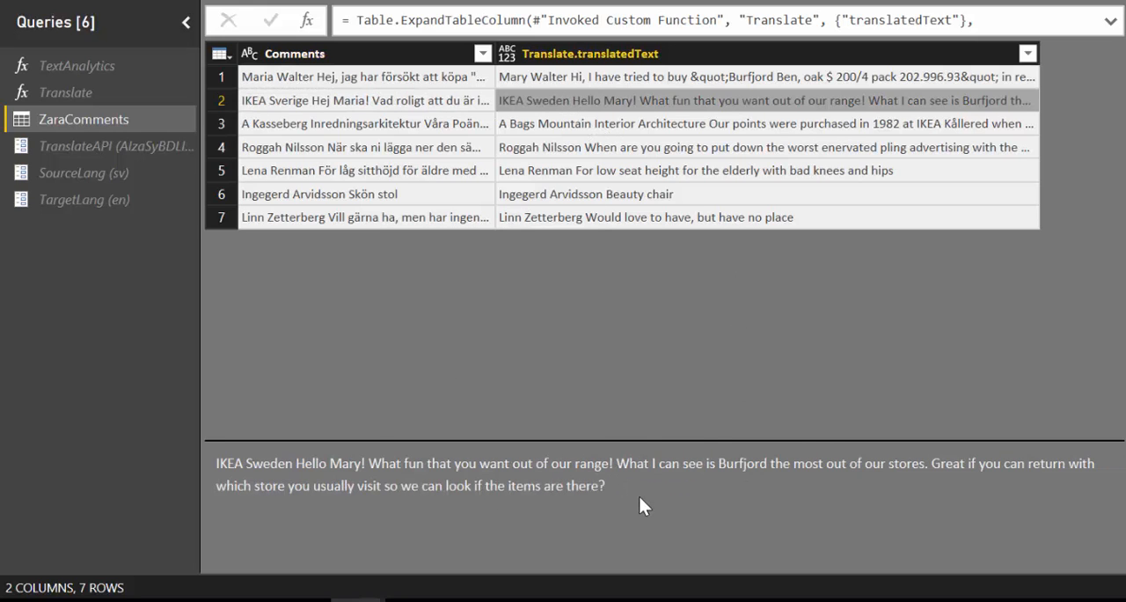
mouse_move(827, 490)
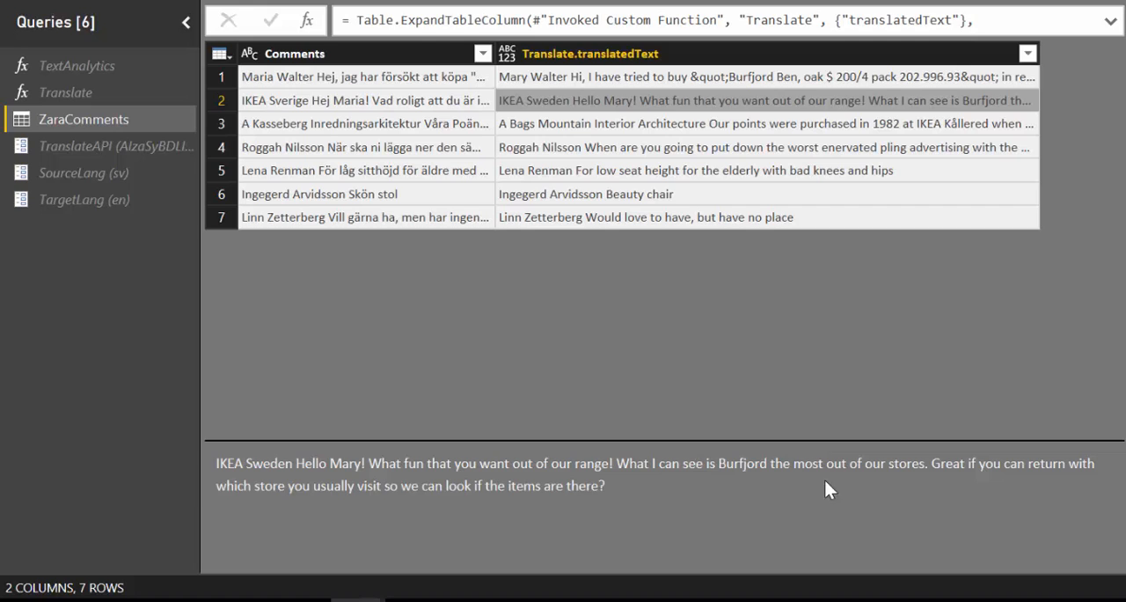
mouse_move(718, 465)
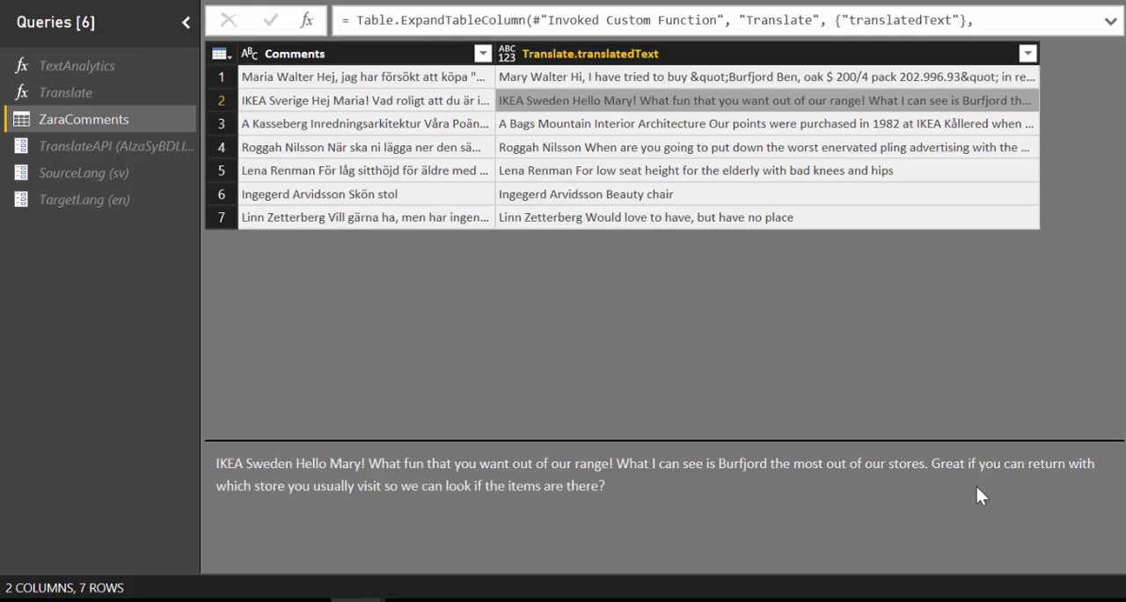
mouse_move(901, 491)
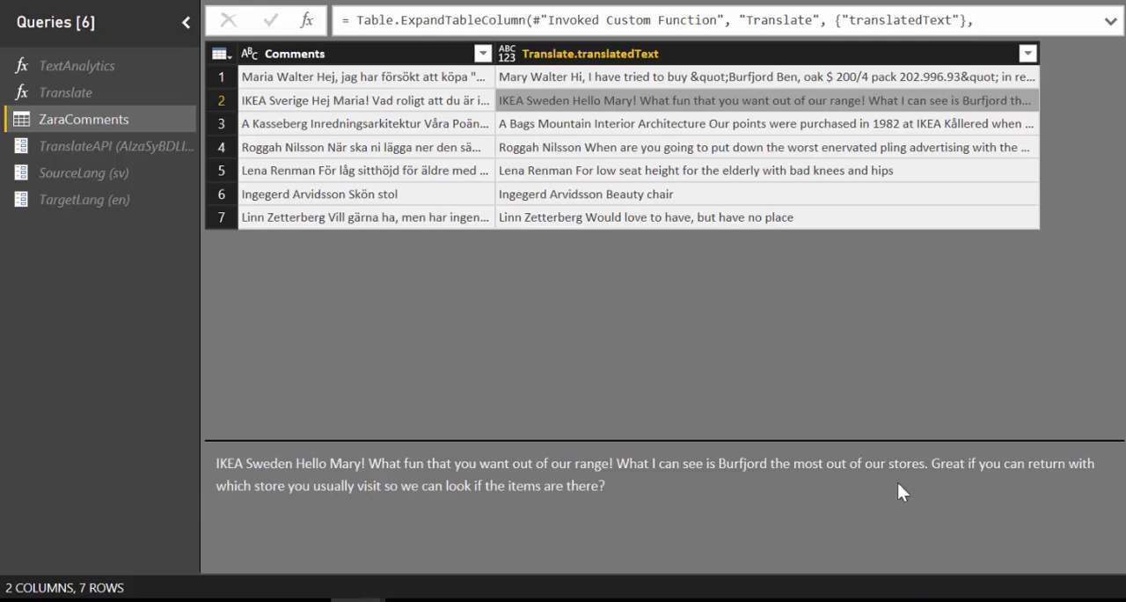
mouse_move(407, 519)
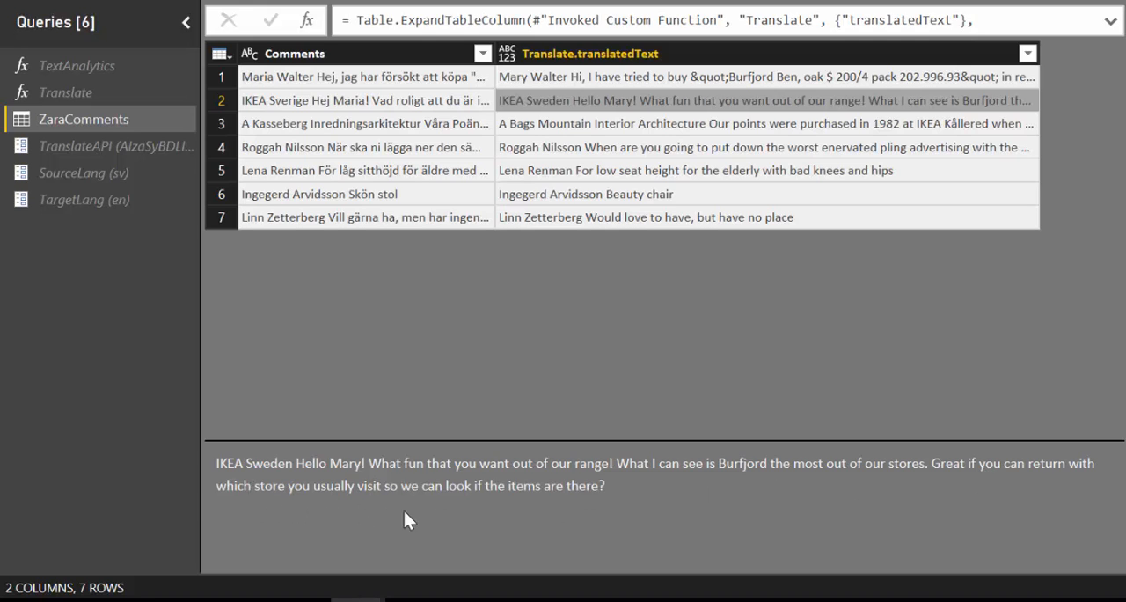
mouse_move(491, 506)
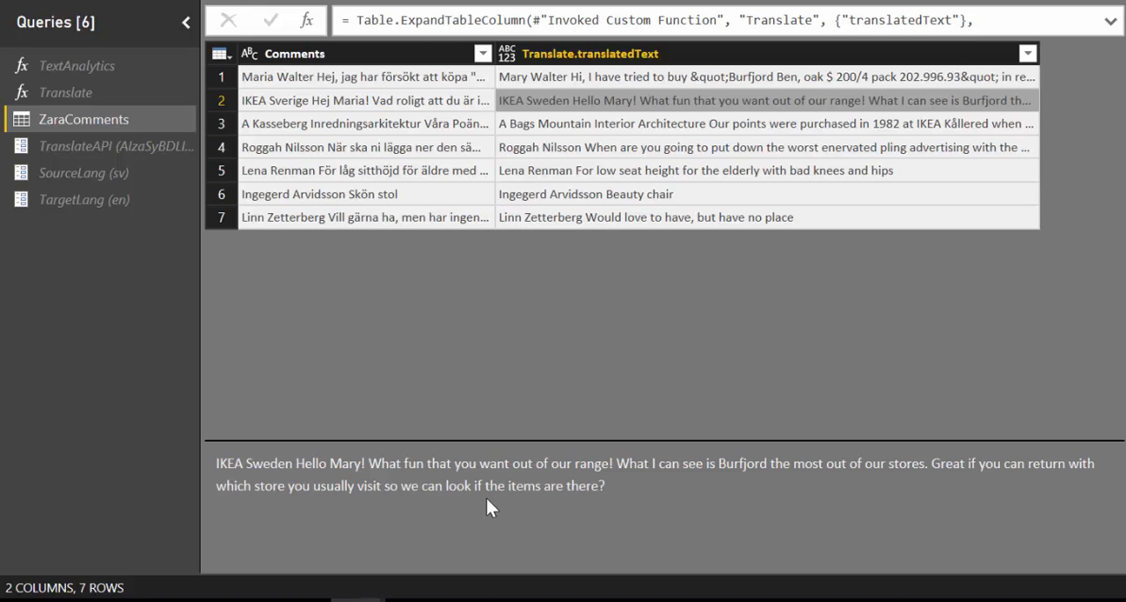
mouse_move(614, 414)
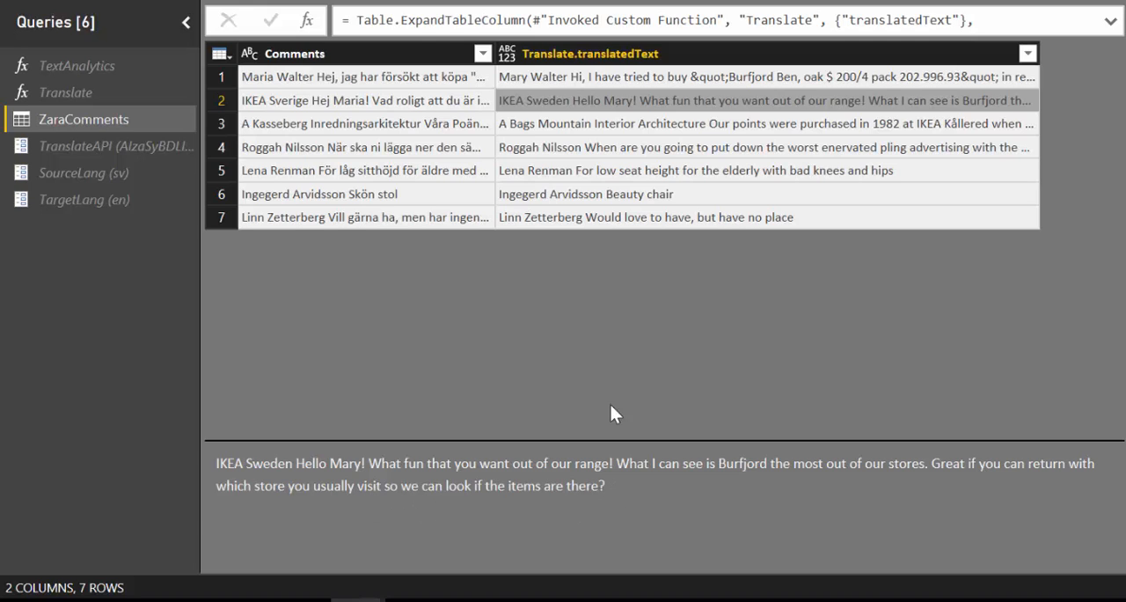
mouse_move(579, 132)
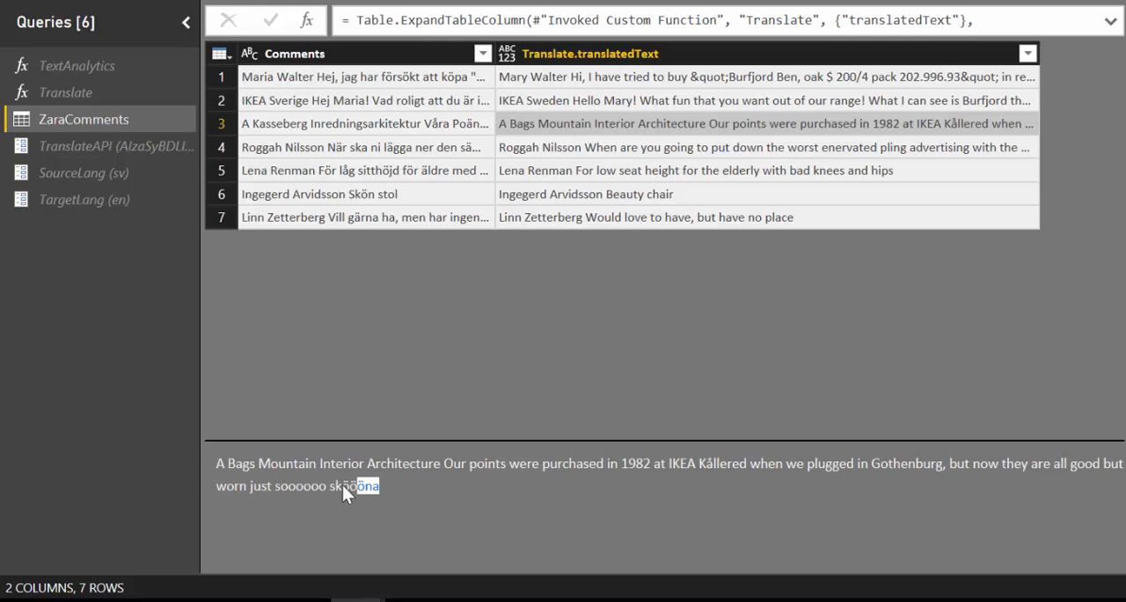
Step: Read the fourth, fifth and last translations, noting an untranslated Swedish word
double_click(352, 486)
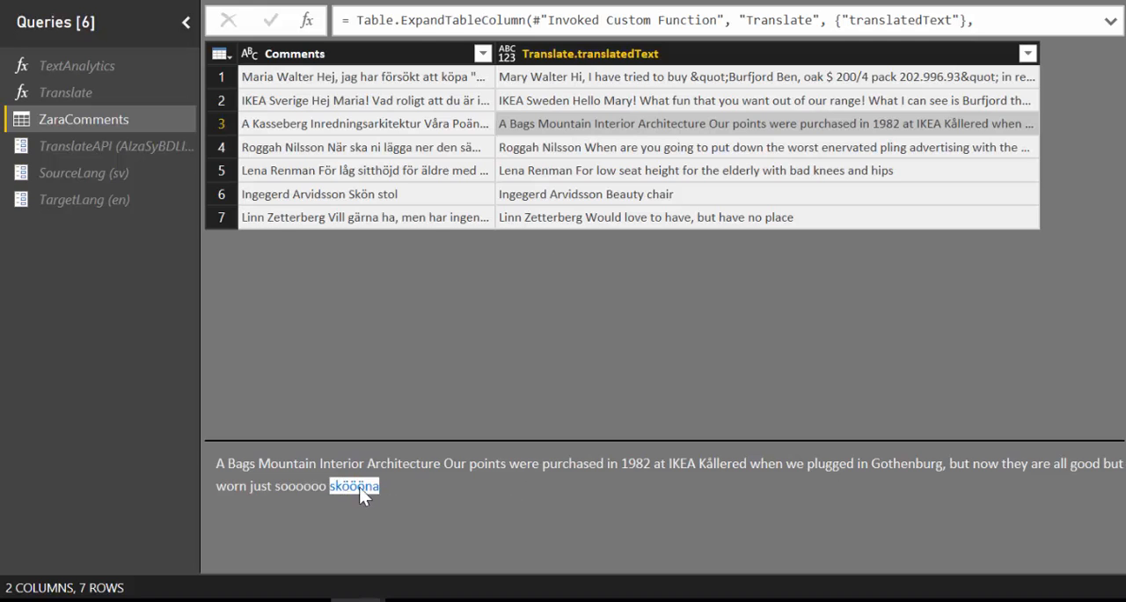
mouse_move(412, 487)
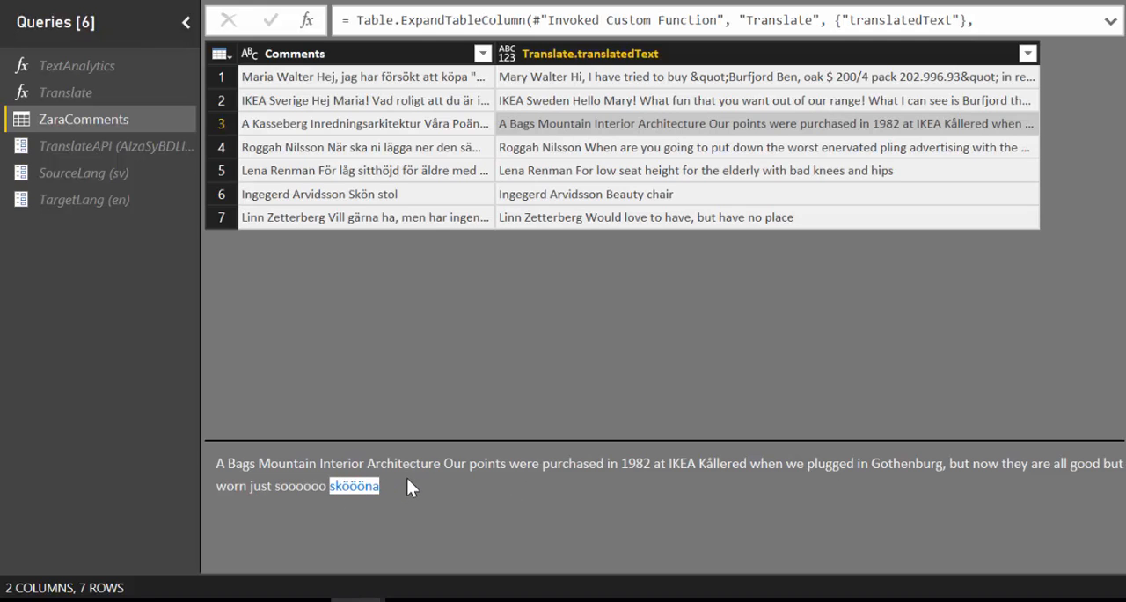
mouse_move(579, 161)
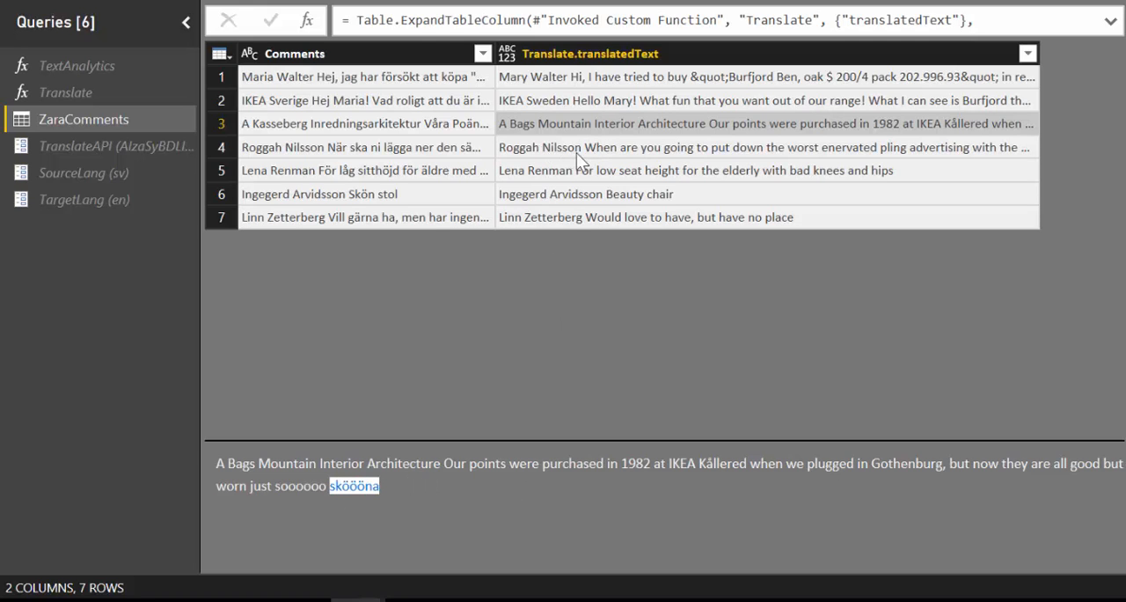
click(761, 147)
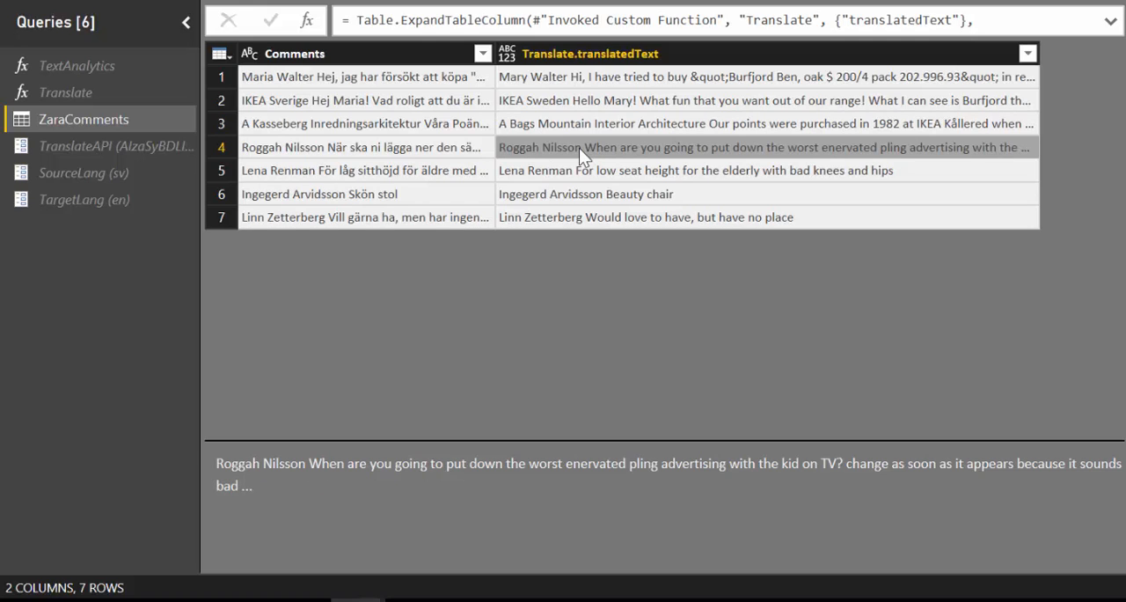
drag(529, 463, 716, 462)
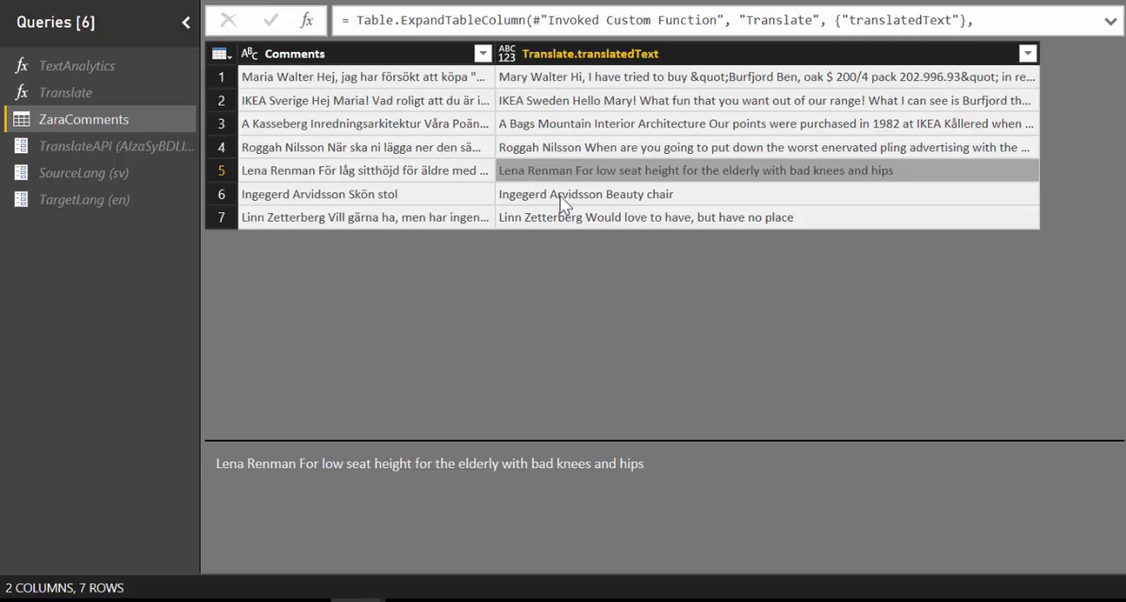
click(585, 194)
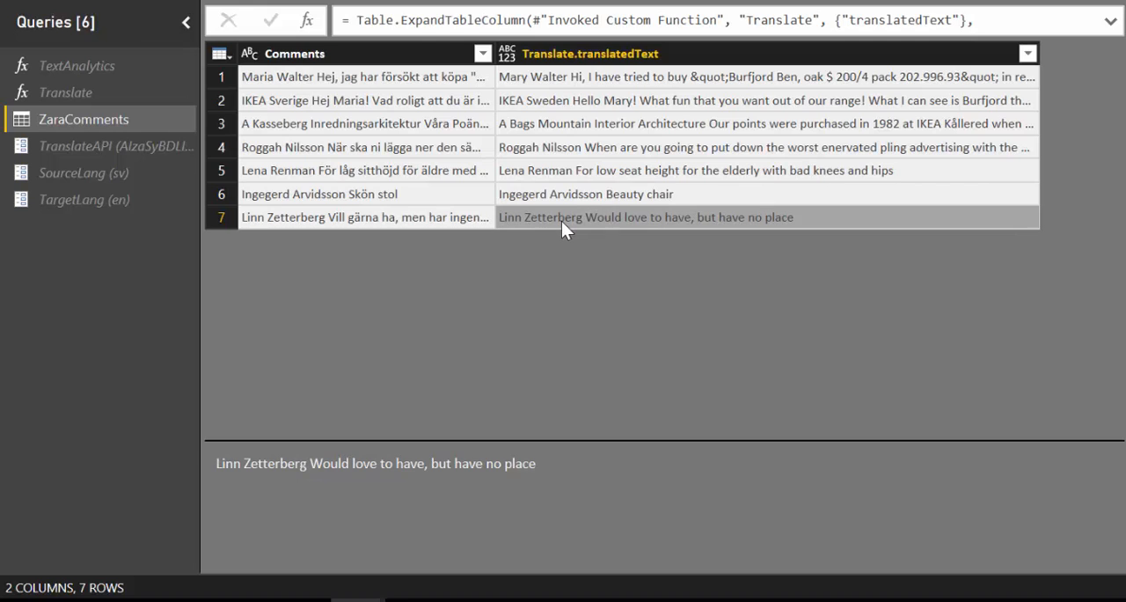
mouse_move(78, 75)
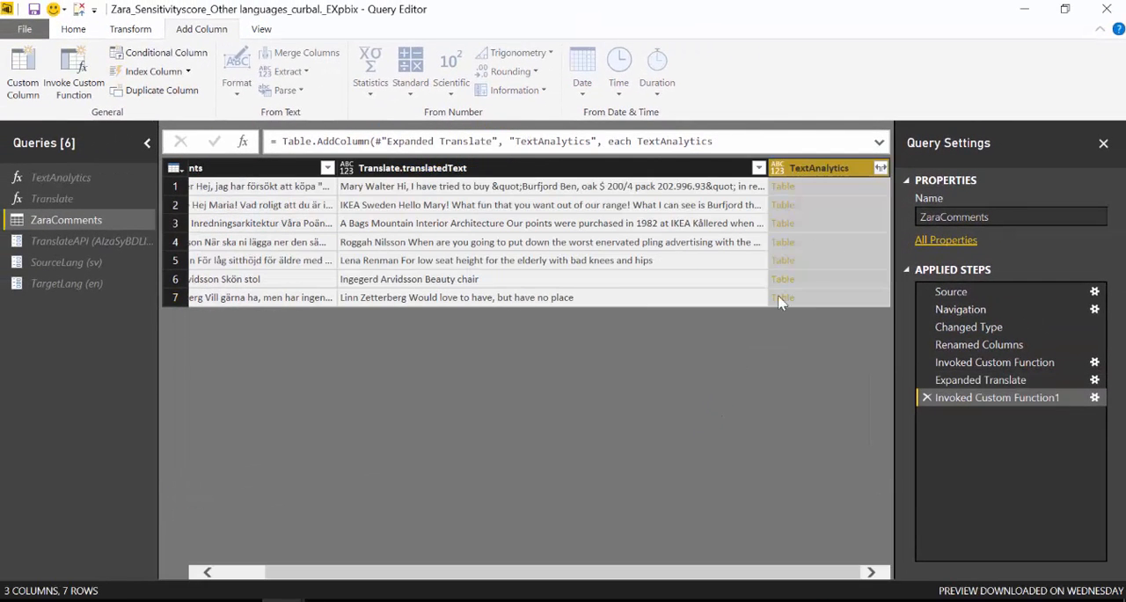
Step: Expand TextAnalytics to keep only Value and rename that column Score
click(879, 167)
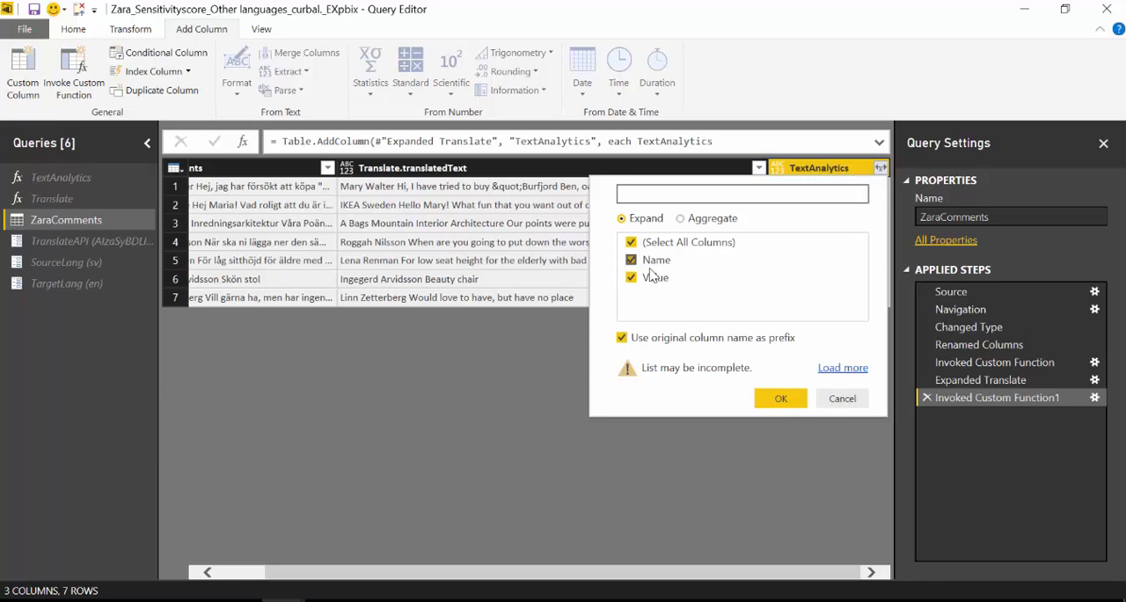
click(779, 397)
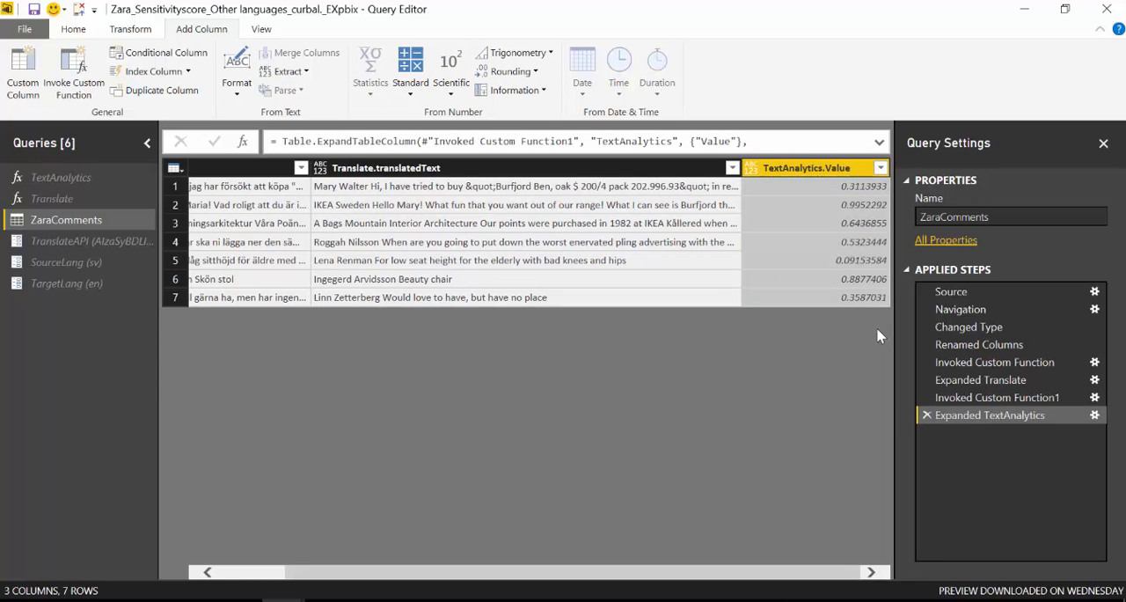
double_click(805, 167)
text(Scor)
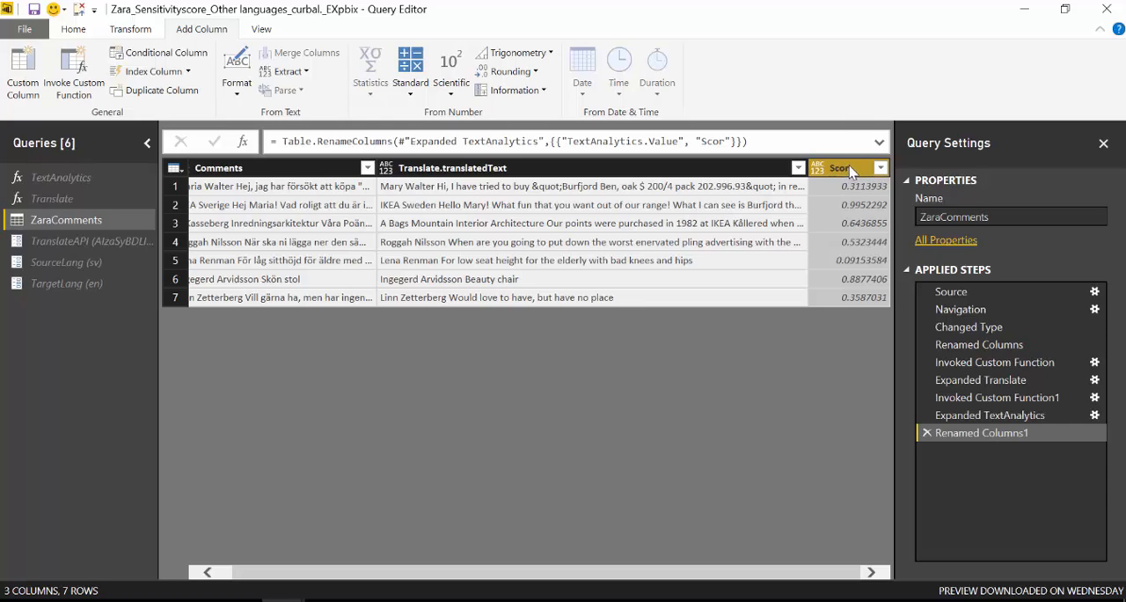
double_click(838, 168)
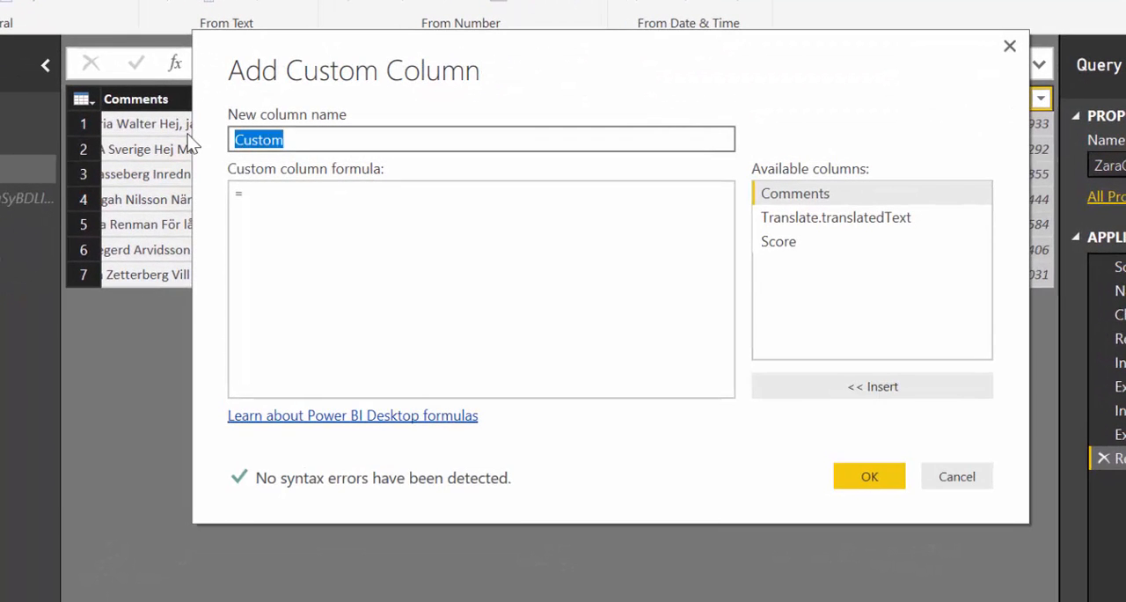
Step: Add ScoreText column: Score below 0.4 Negative, up to 0.7 Neutral, else Positive
text(ScoreTe)
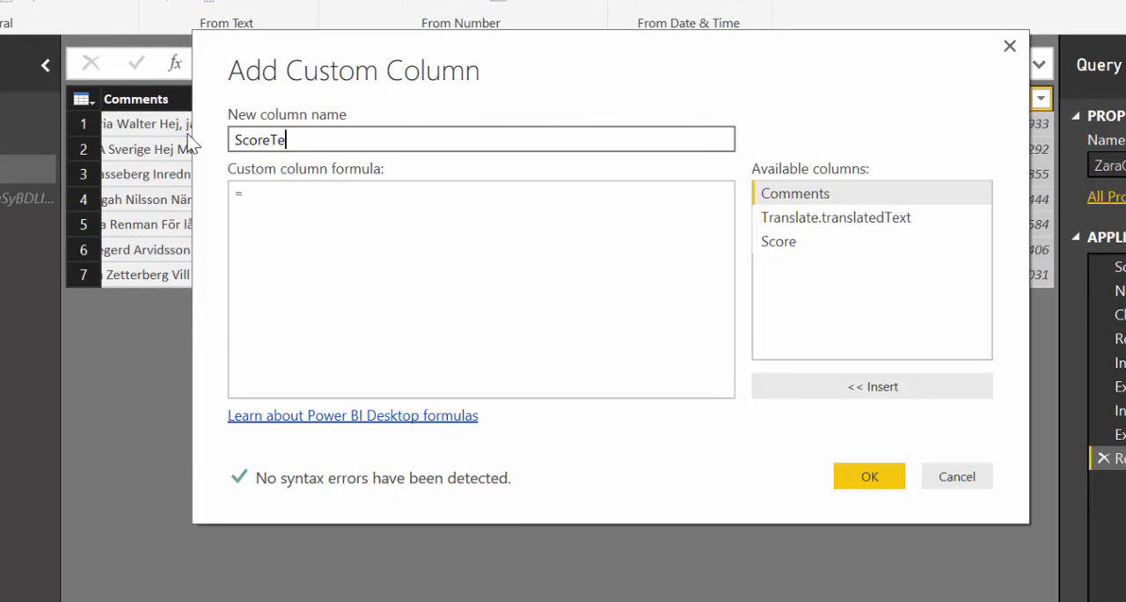
text(xt)
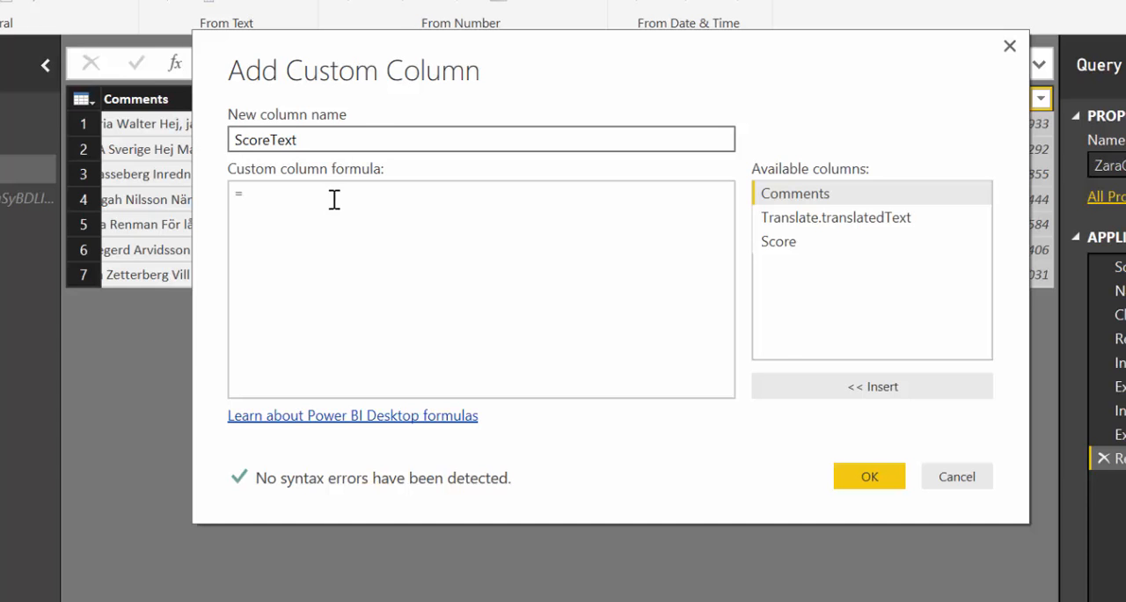
text(if [Score] < 0.4 then "Negative" else if  [Score] <= 0.7 then "Neutral" else if [Score] > 0.7 then "Positive" else "N/A")
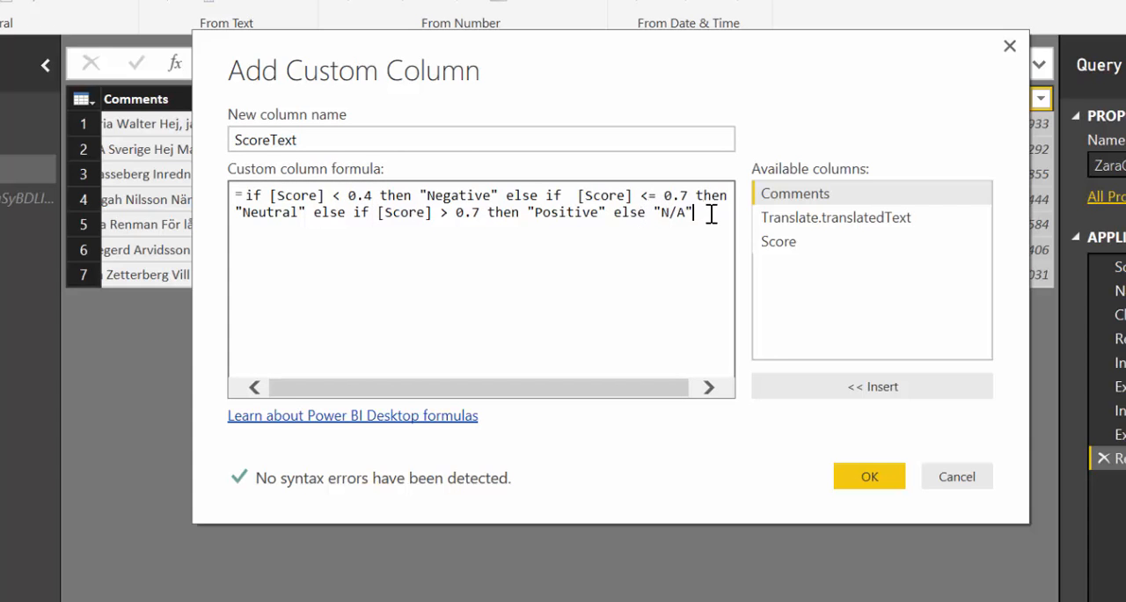
mouse_move(871, 385)
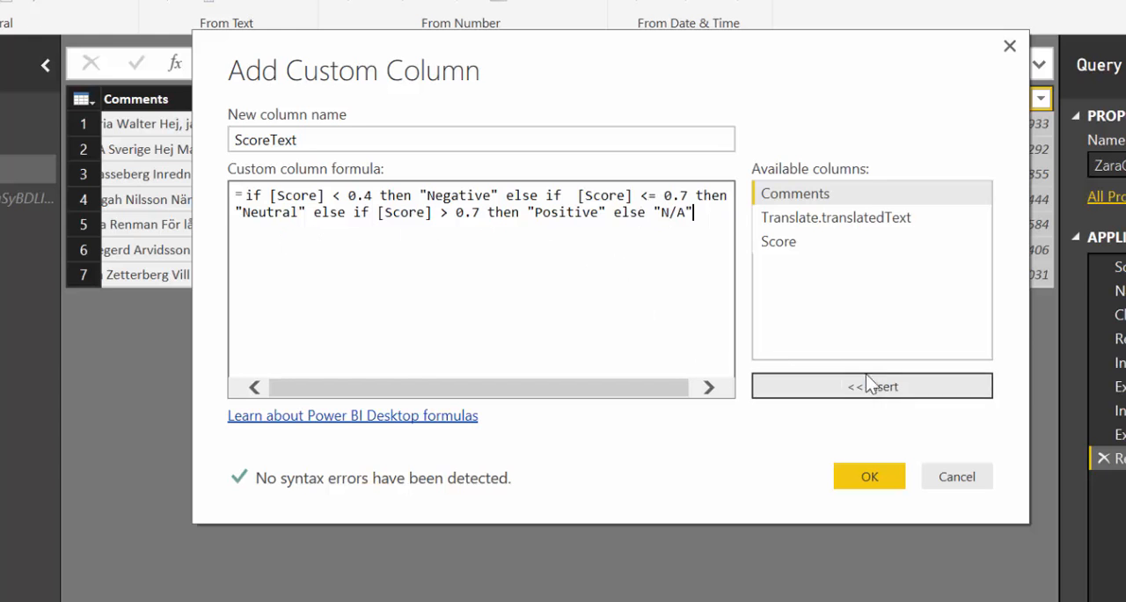
click(868, 476)
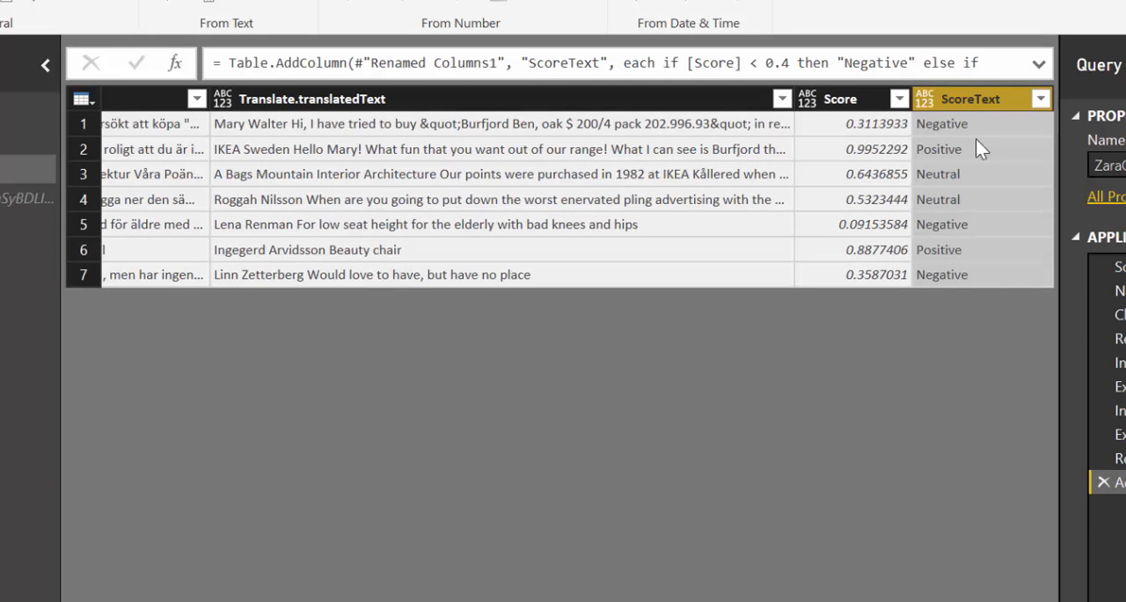
mouse_move(954, 144)
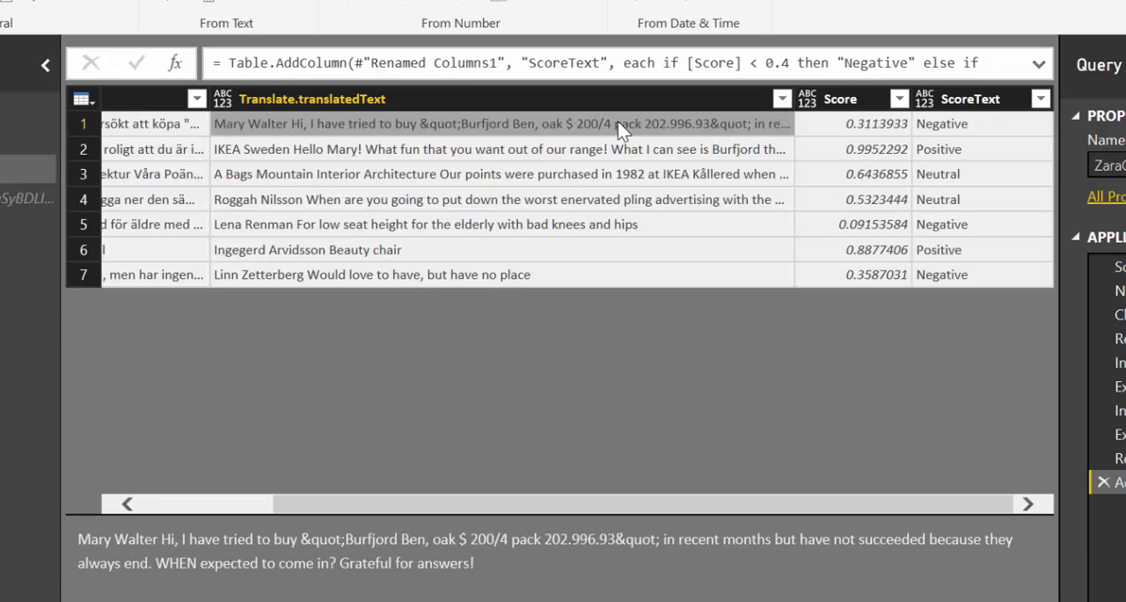
click(941, 123)
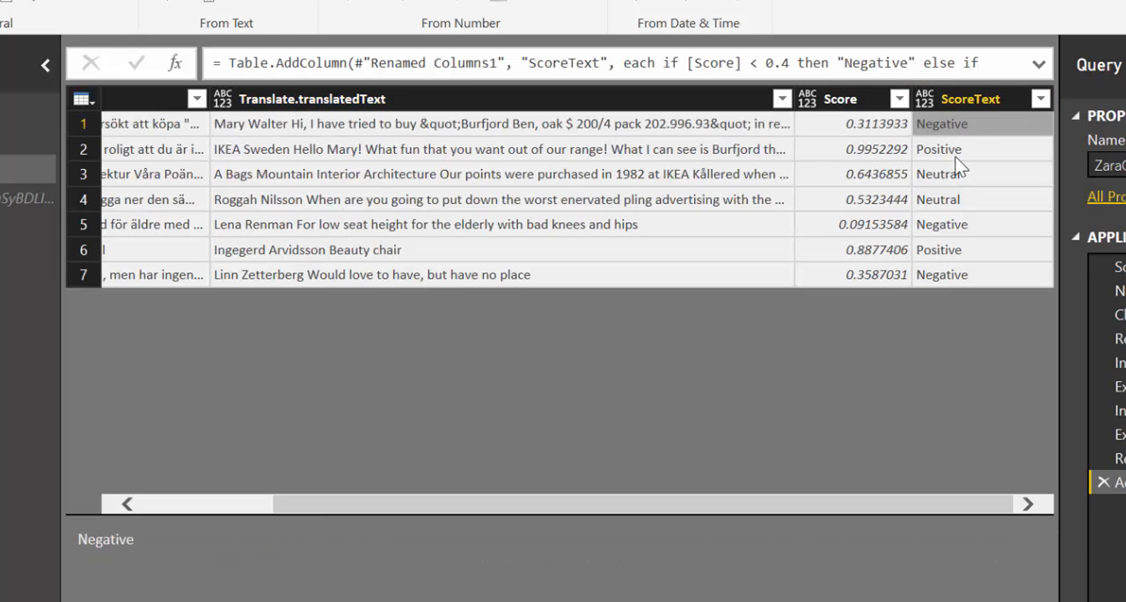
click(501, 149)
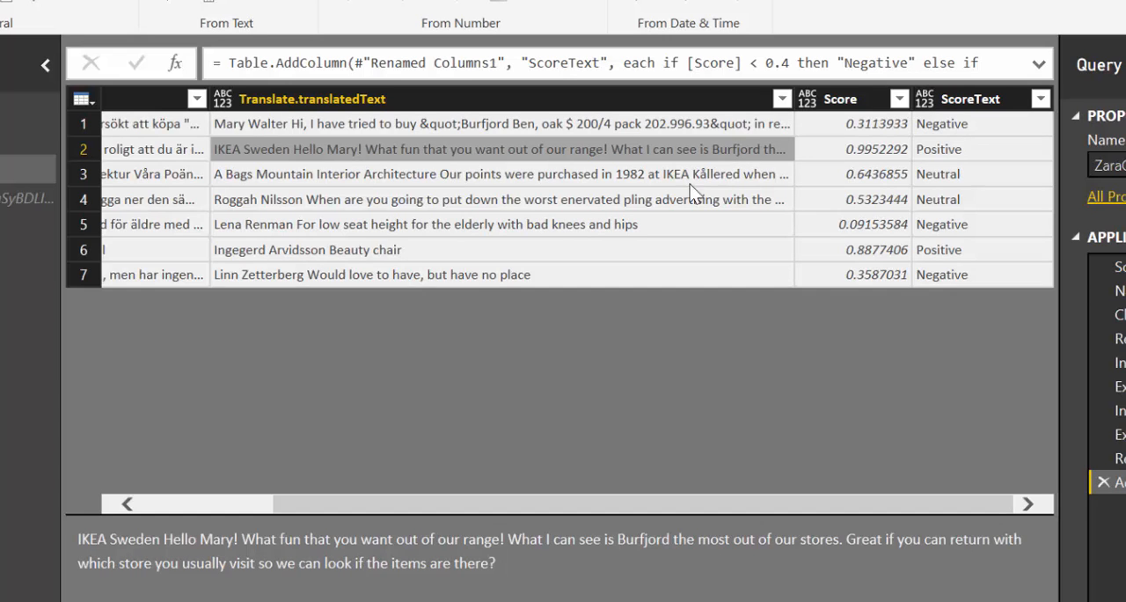
click(497, 174)
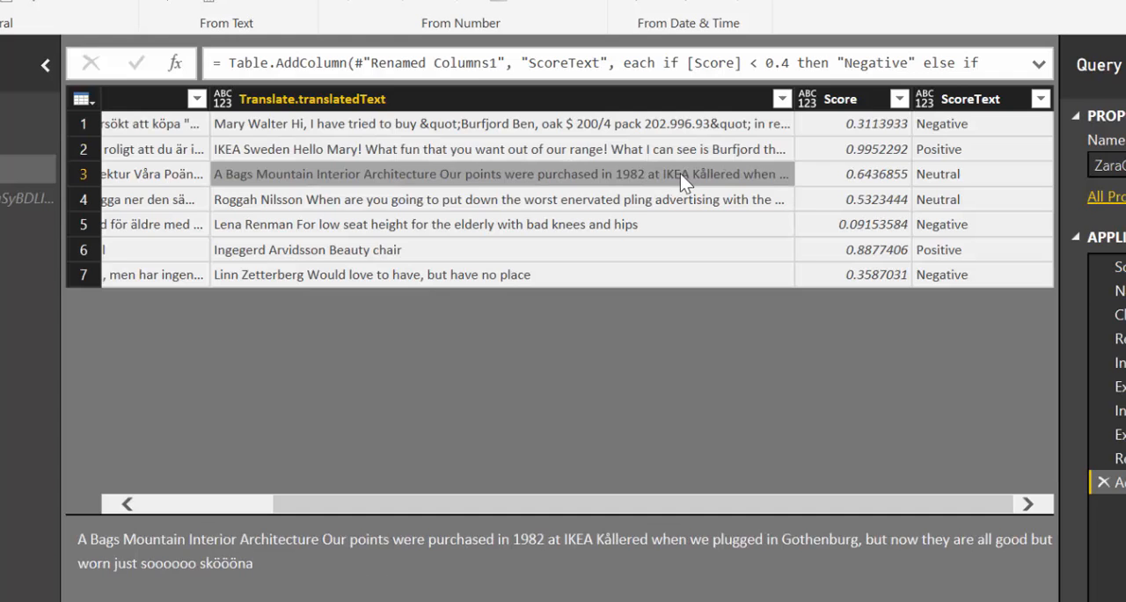
mouse_move(141, 580)
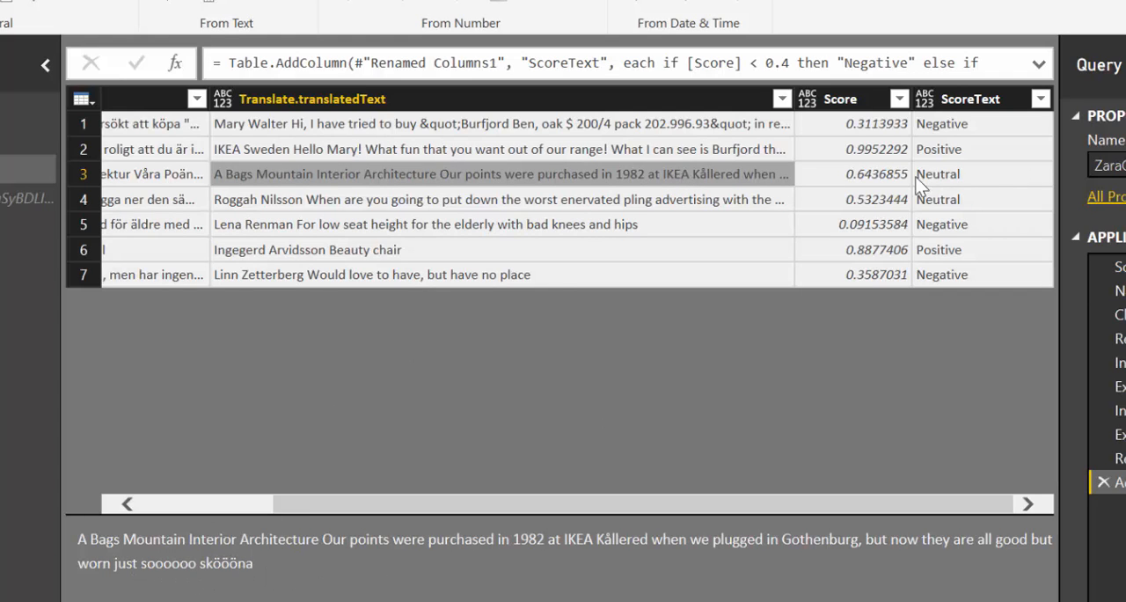
double_click(229, 563)
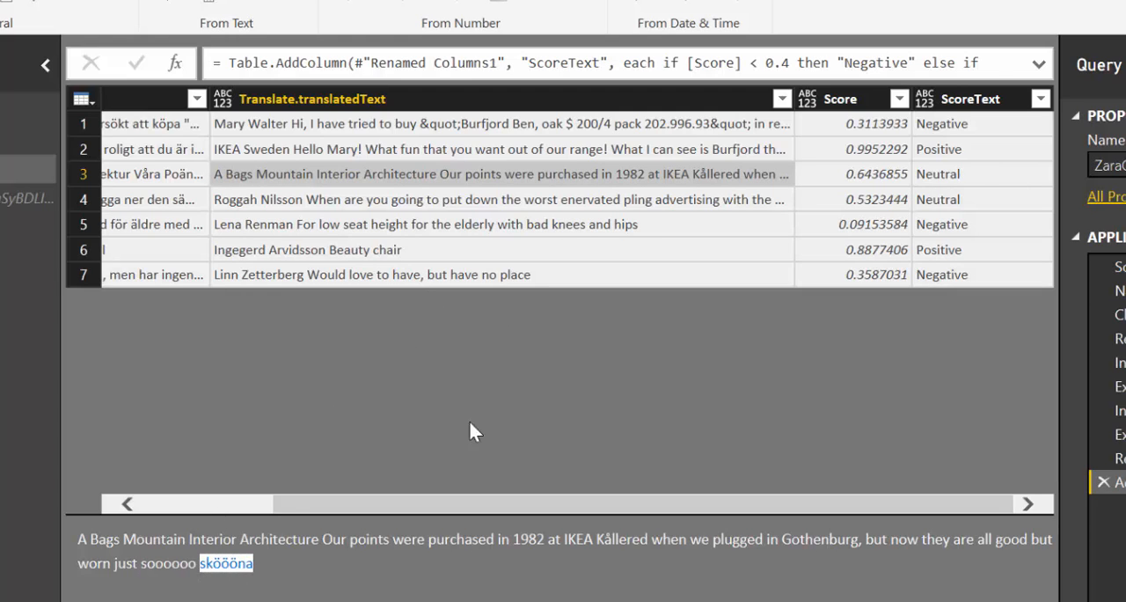
mouse_move(567, 218)
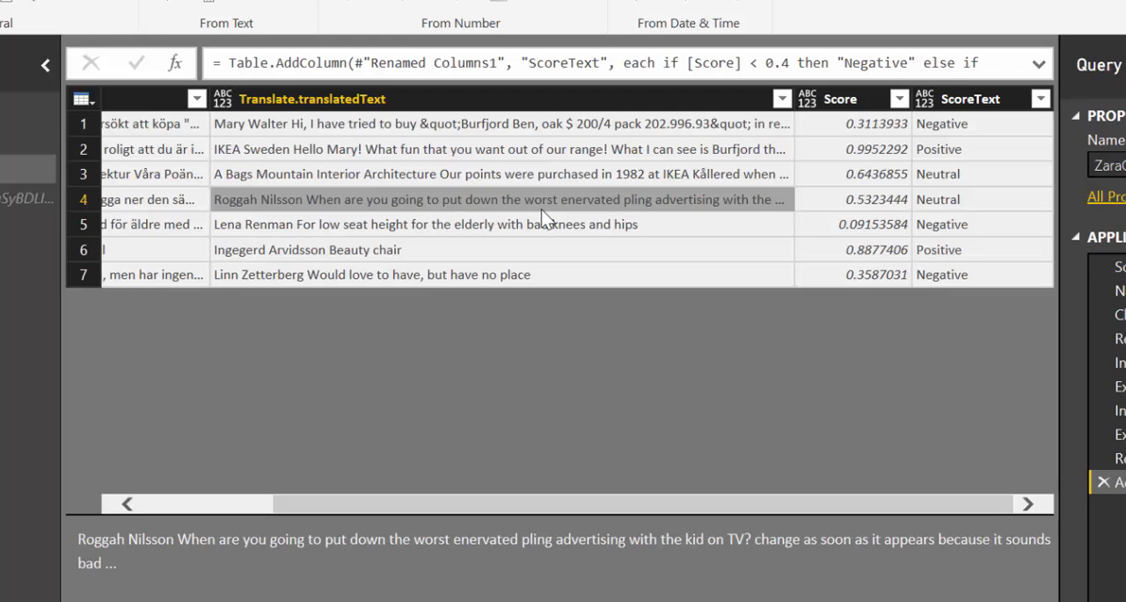
mouse_move(506, 255)
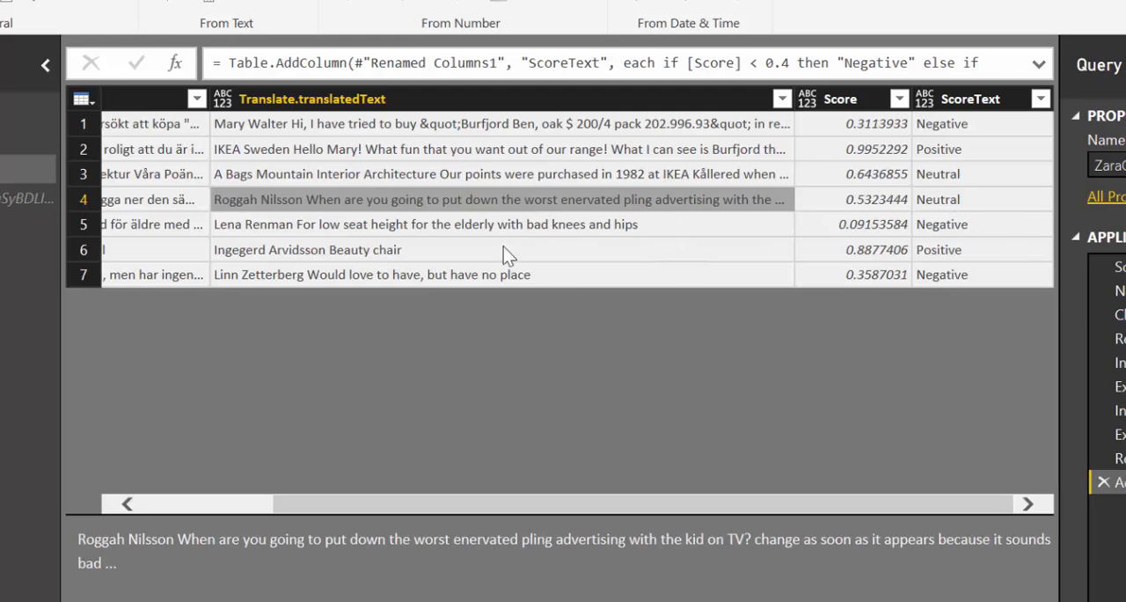
click(422, 224)
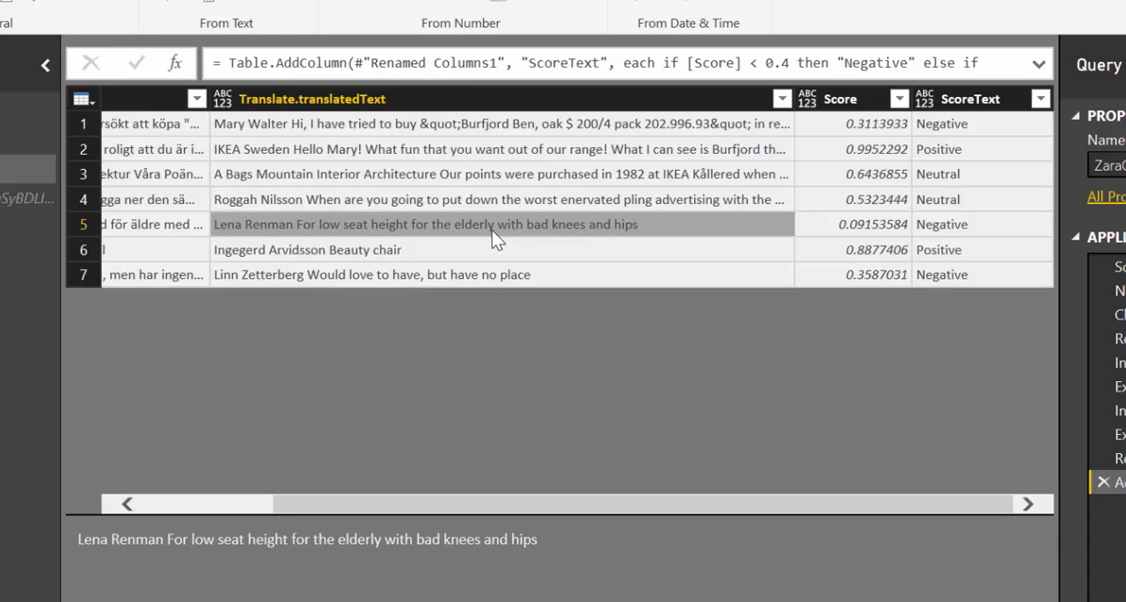
mouse_move(911, 241)
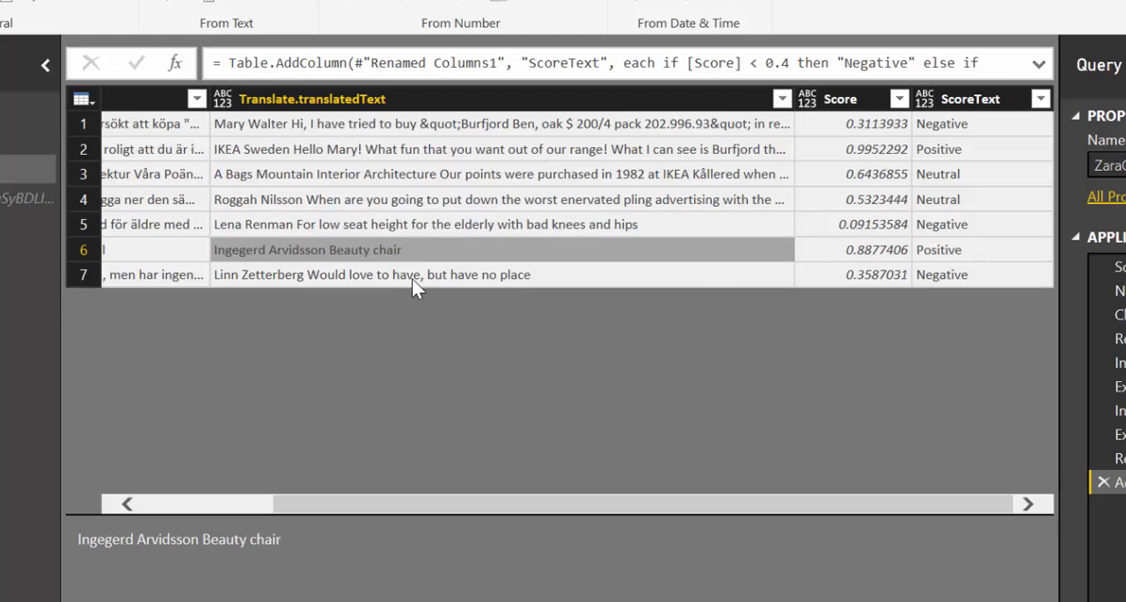
click(396, 274)
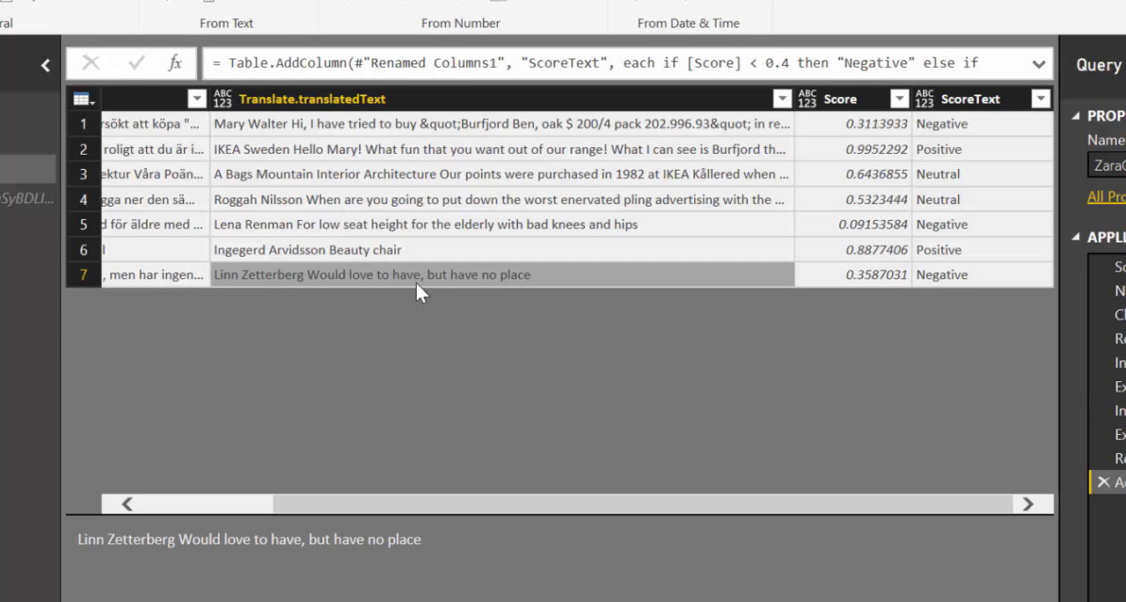
mouse_move(539, 185)
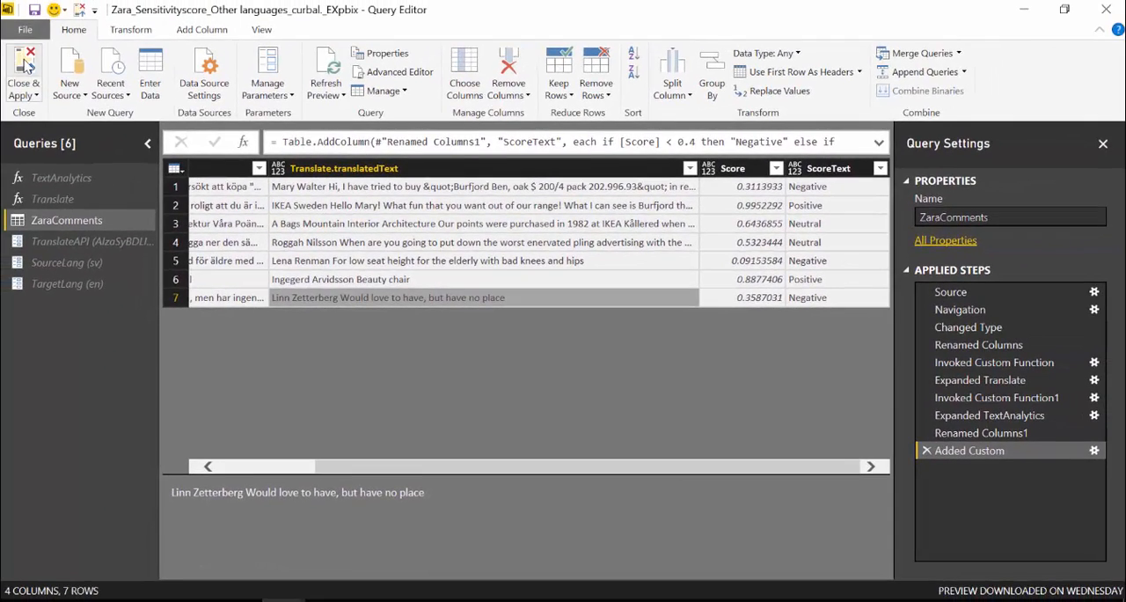
Step: Close & Apply the ZaraComments query changes and switch to the browser
click(22, 70)
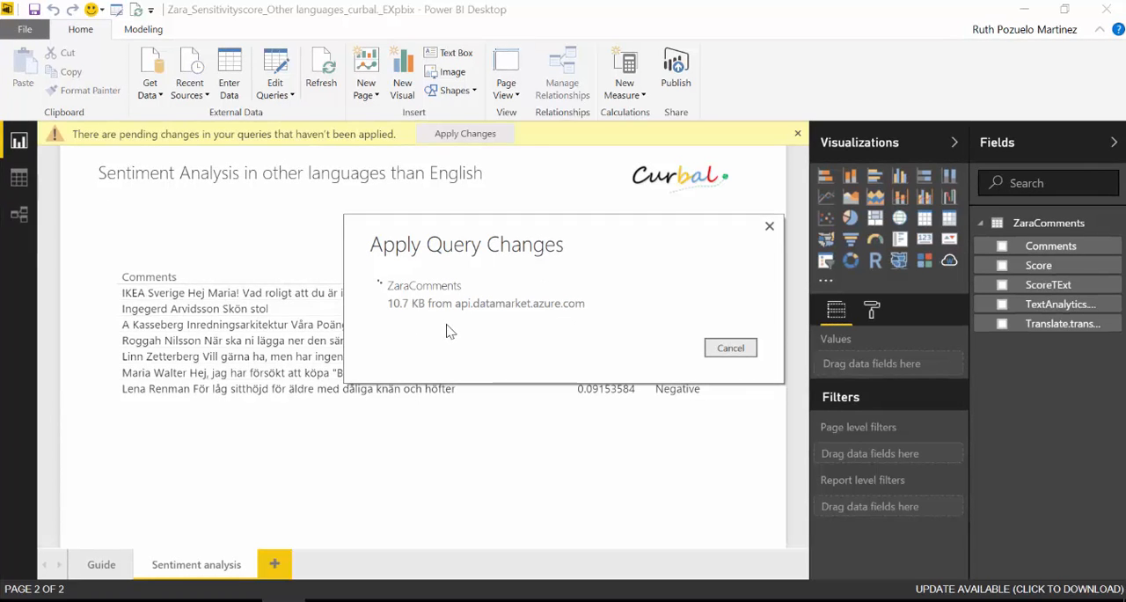
click(729, 348)
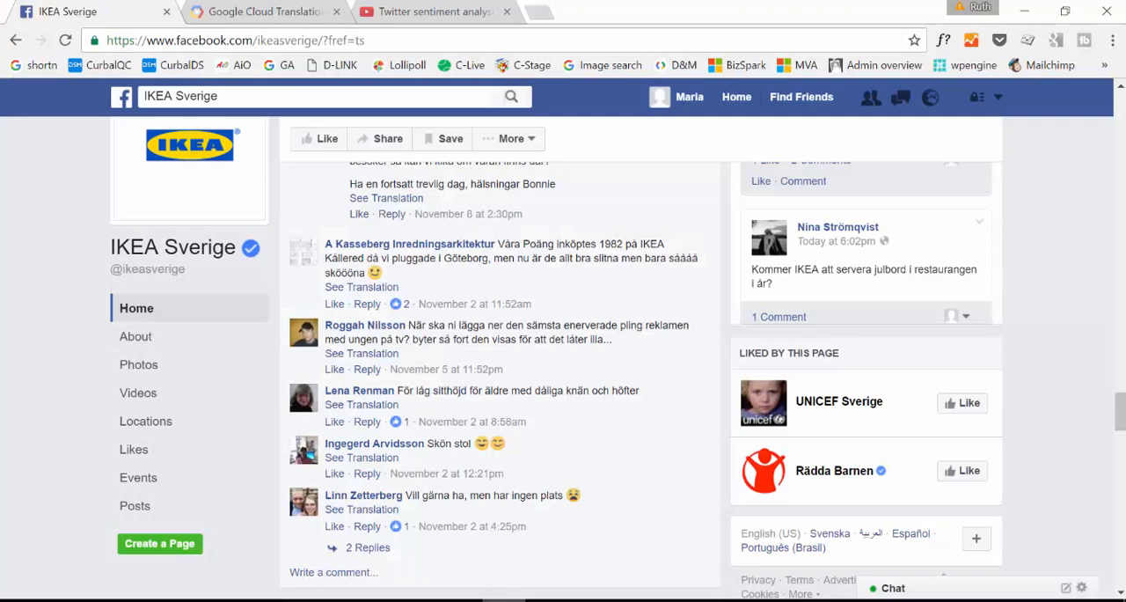
Step: Open the Google Cloud Translation API documentation tab
click(261, 12)
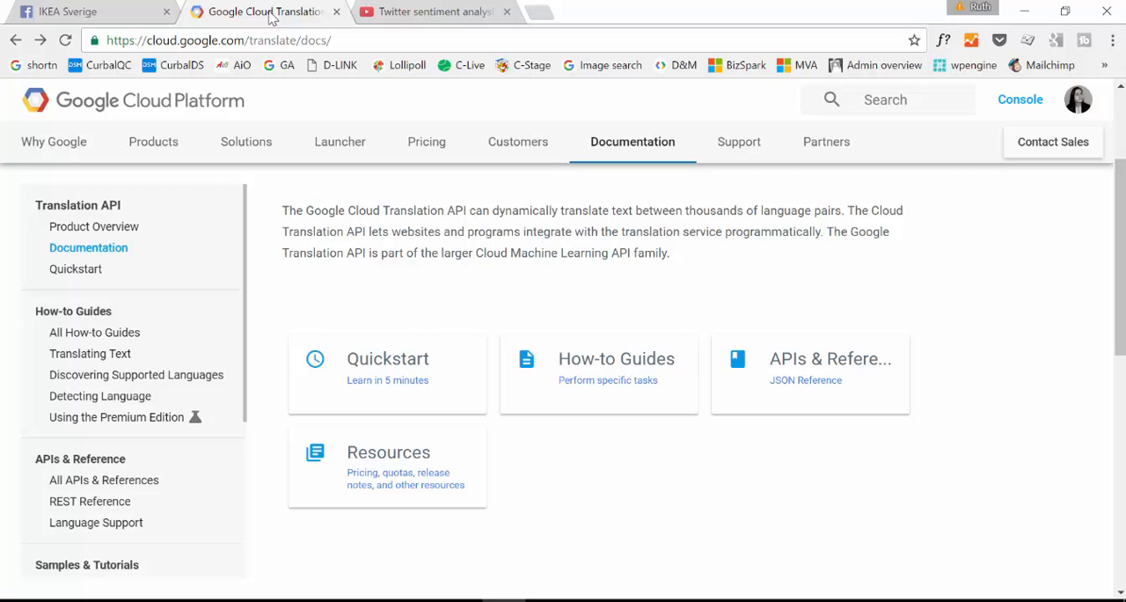
mouse_move(336, 97)
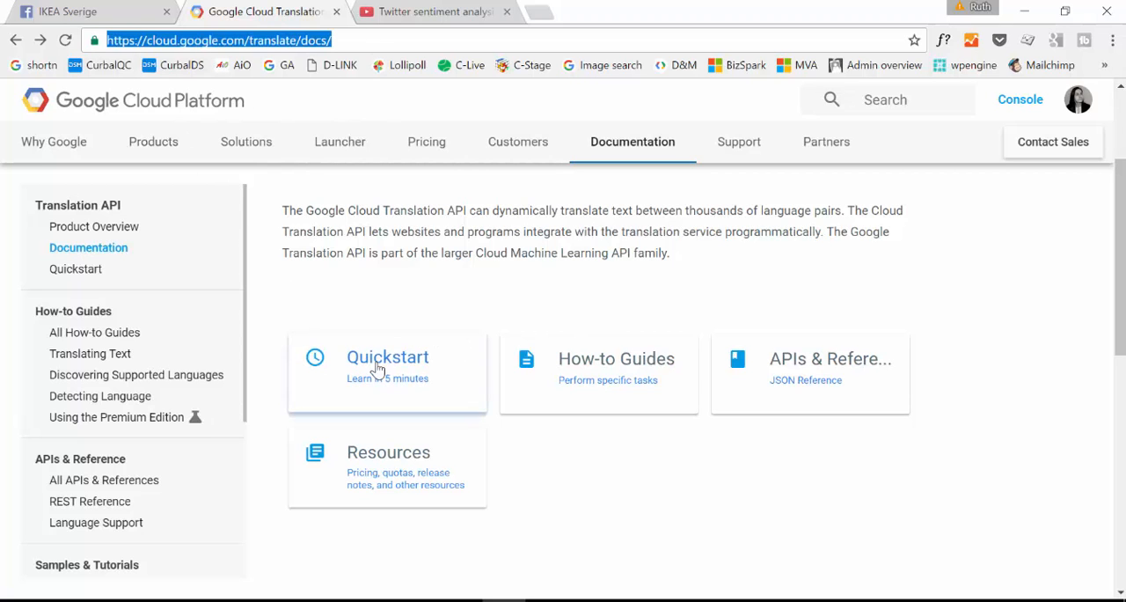
mouse_move(518, 384)
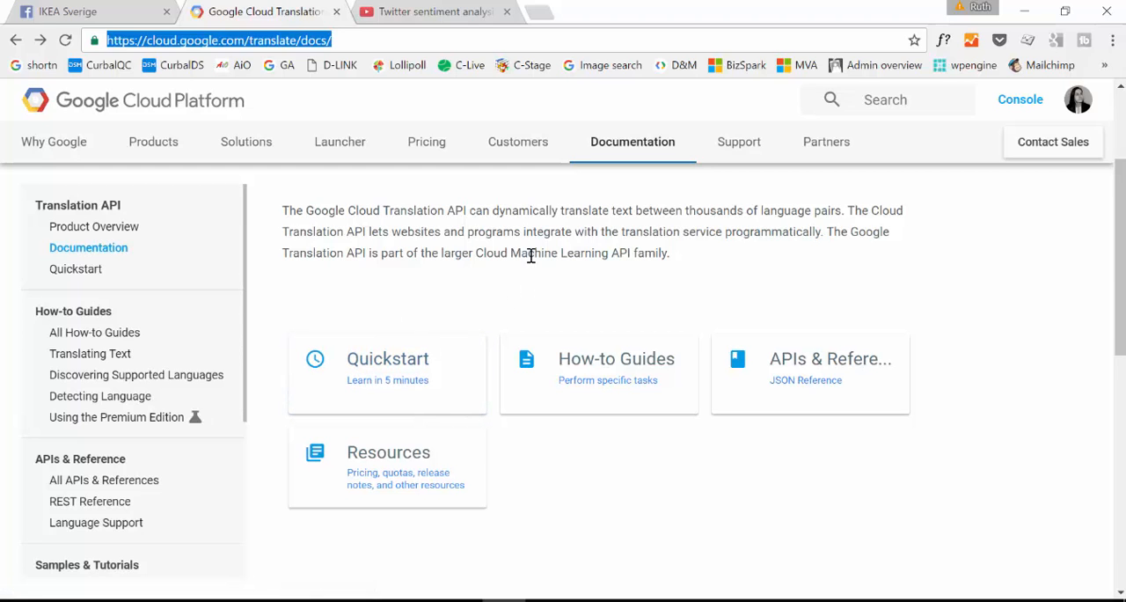
mouse_move(472, 255)
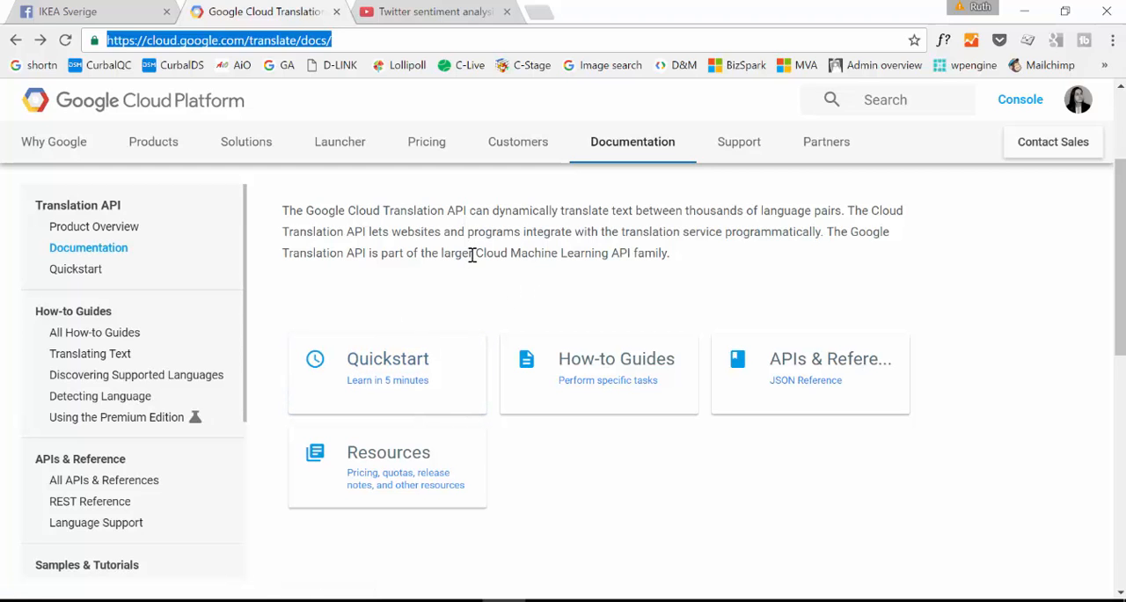